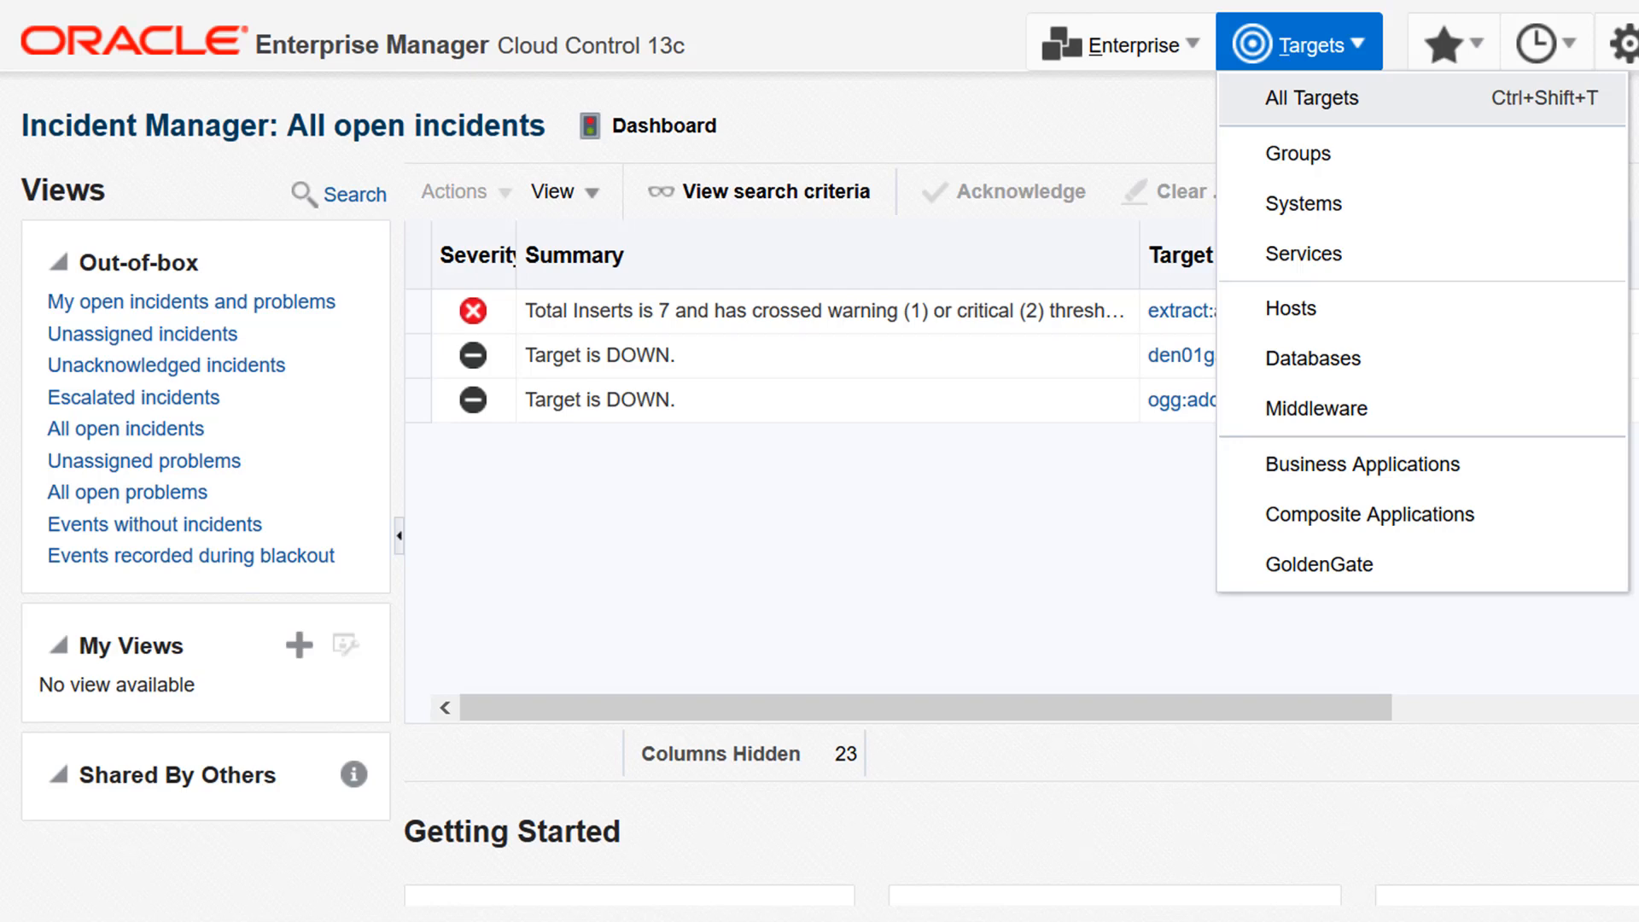
mouse_move(1319, 565)
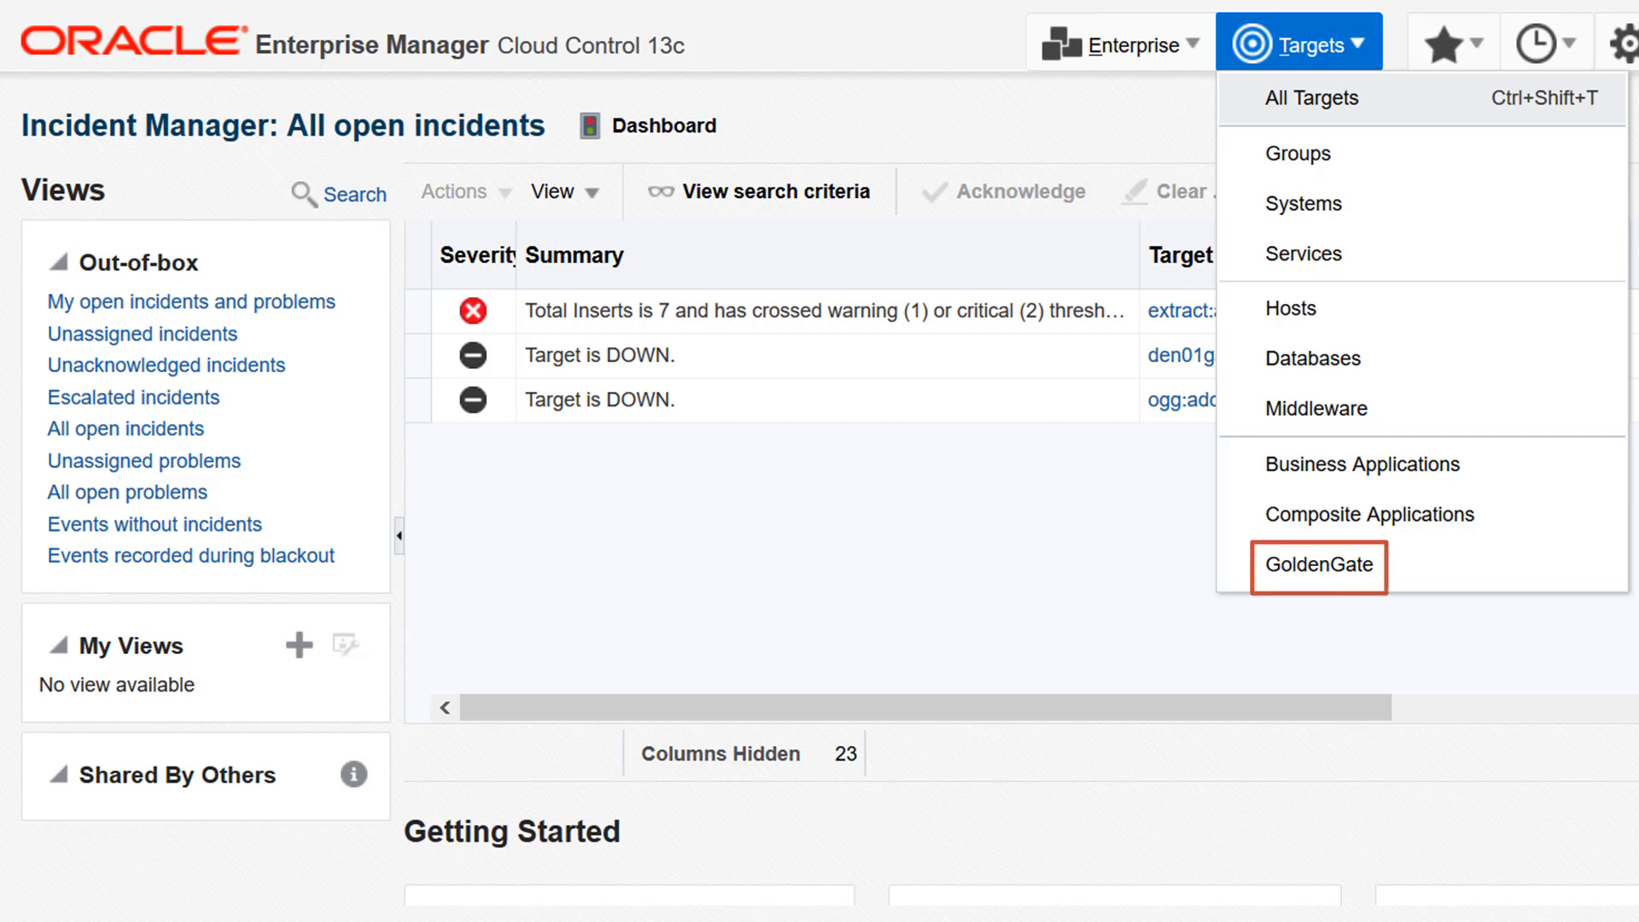
Open the Oracle GoldenGate home page from the Targets menu
left_click(1318, 564)
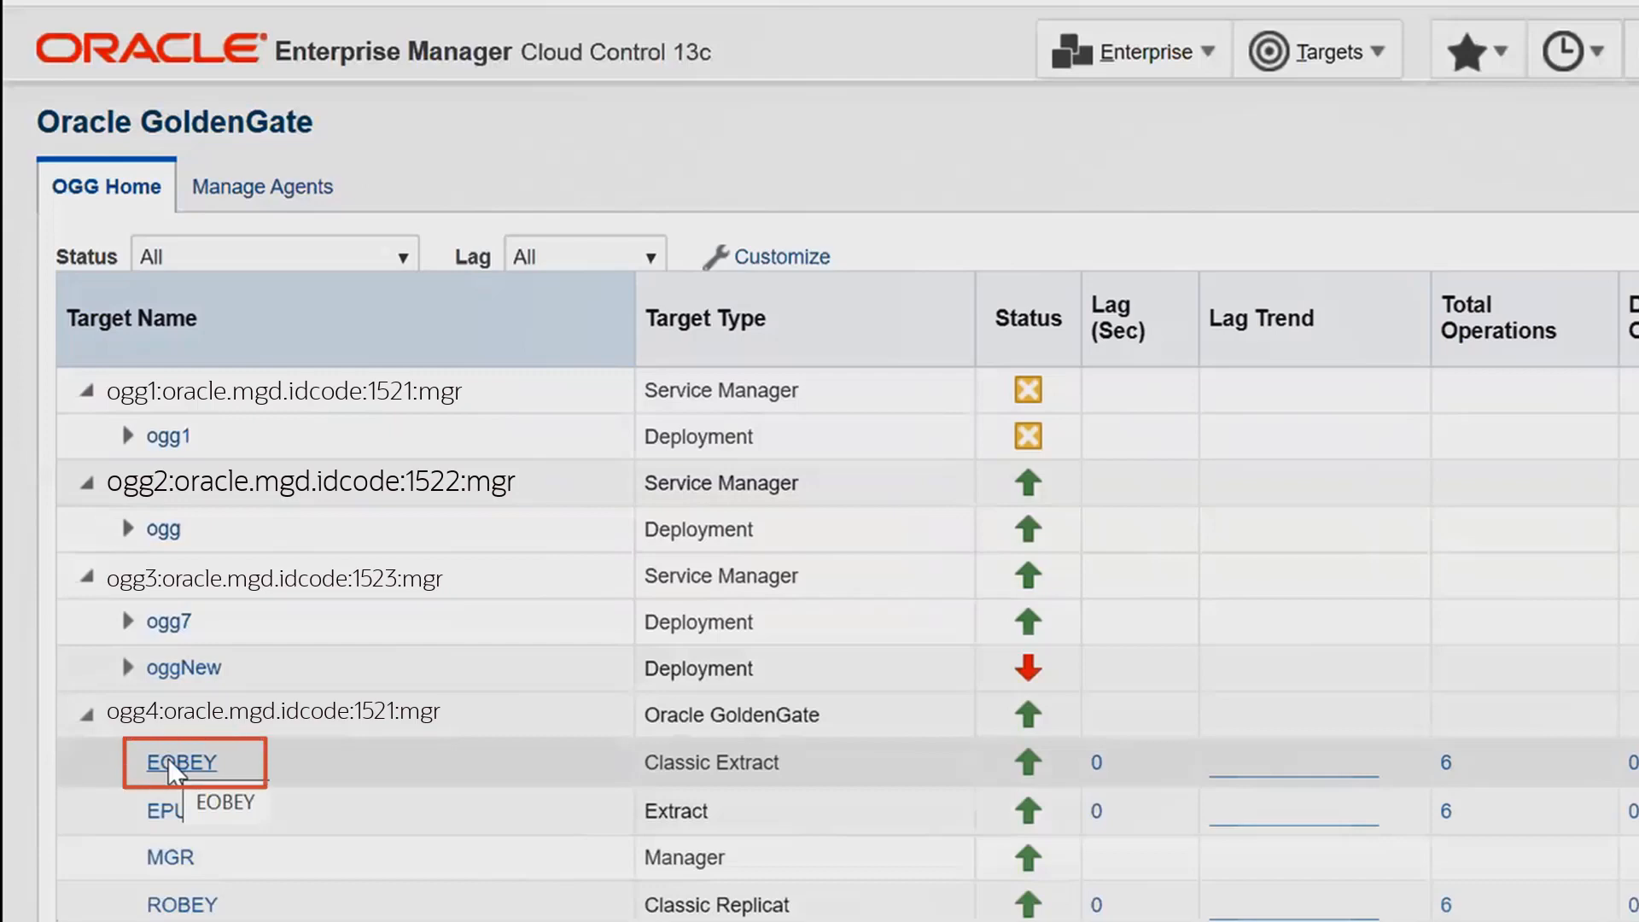
Open Metric and Collection Settings for the EOBEY GoldenGate extract
left_click(185, 761)
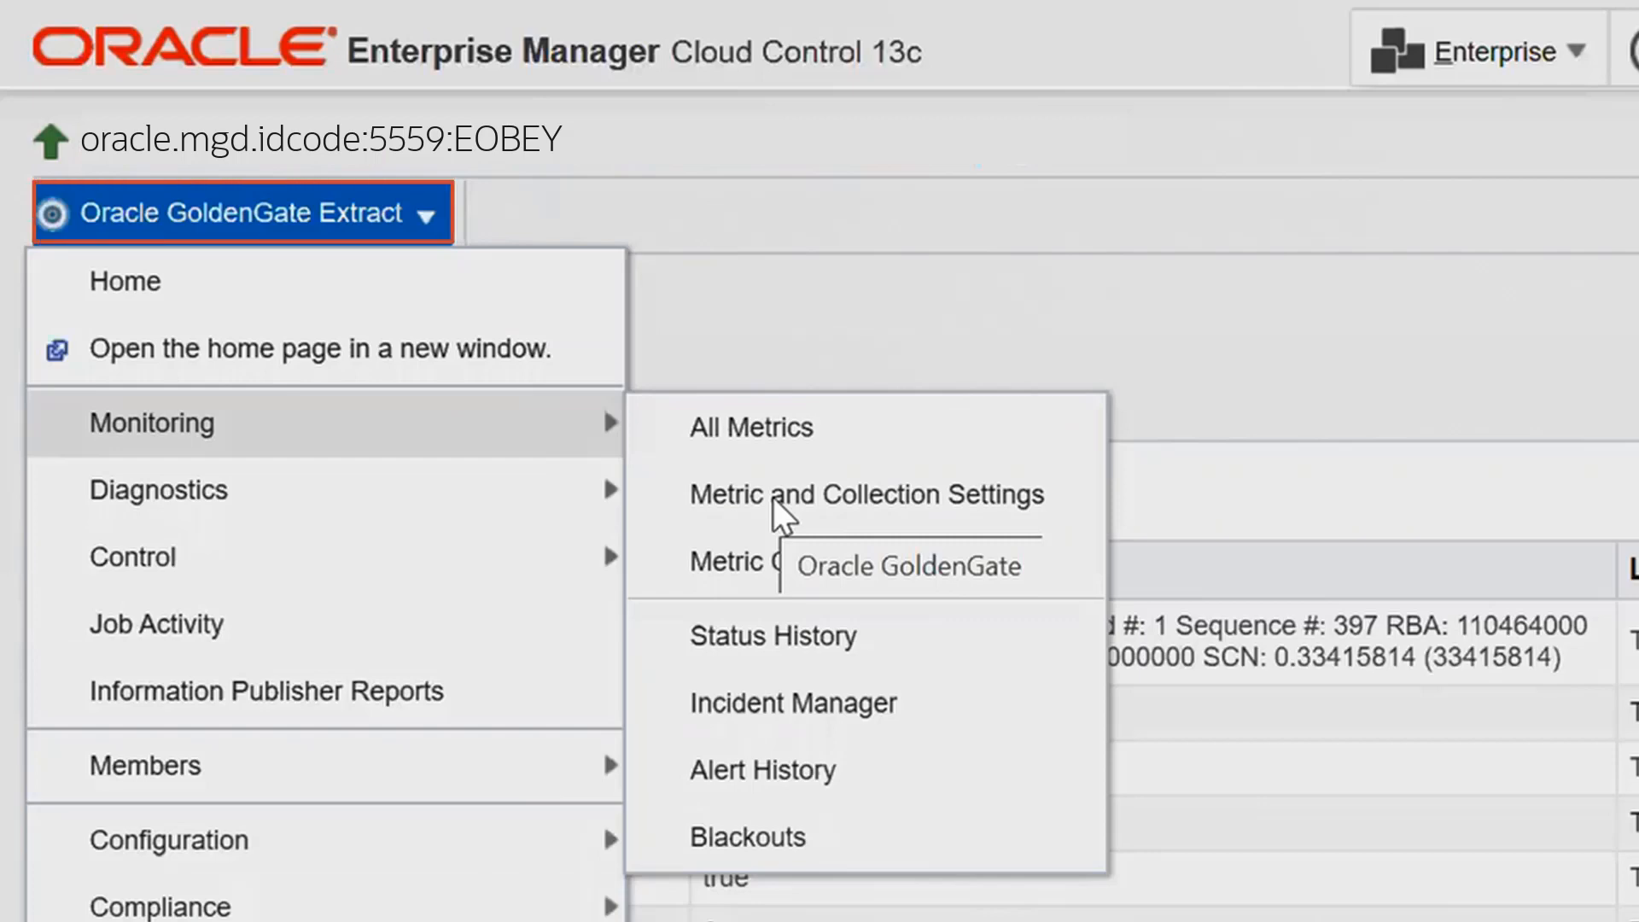
mouse_move(151, 423)
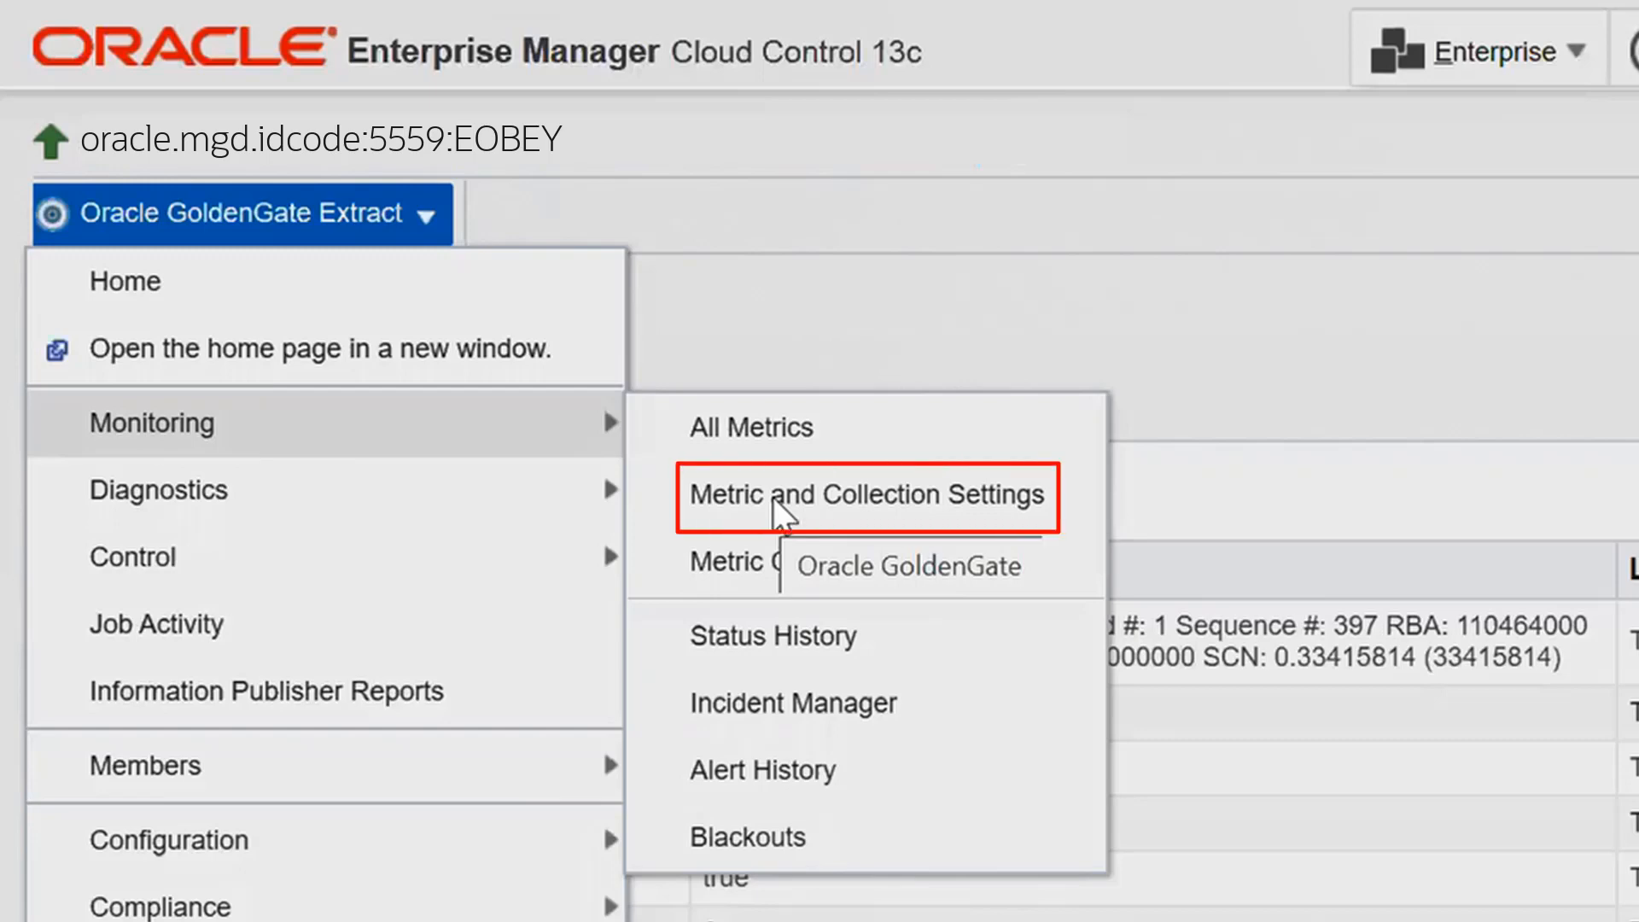
left_click(867, 494)
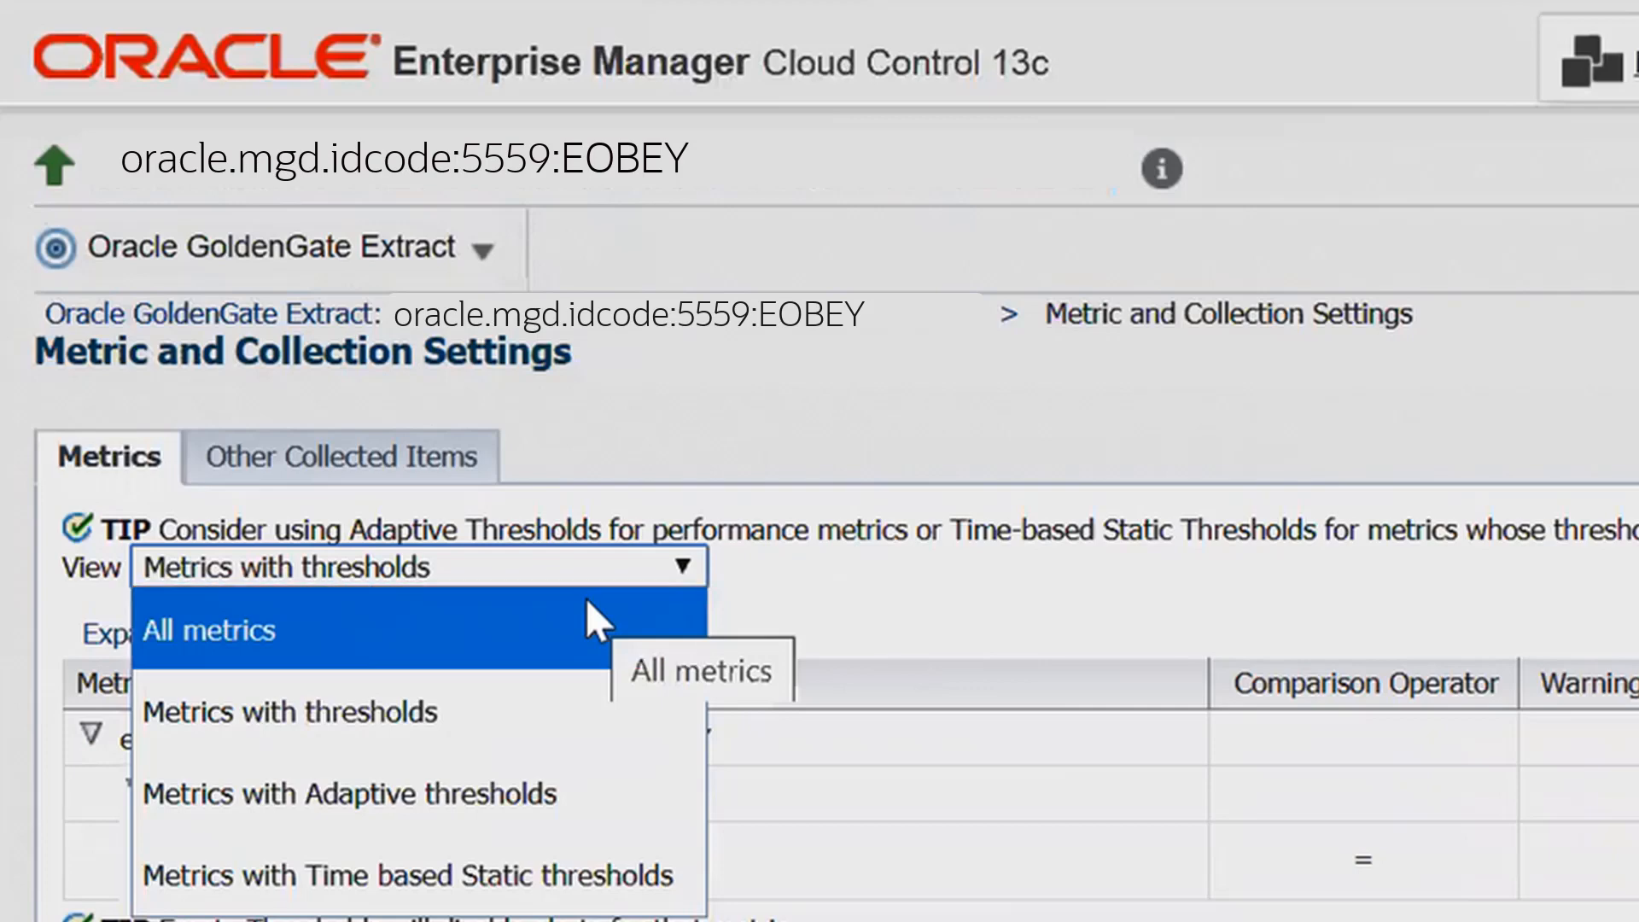
Show all metrics, set Total Inserts warning 1 and Total Updates critical 2, and save
left_click(209, 629)
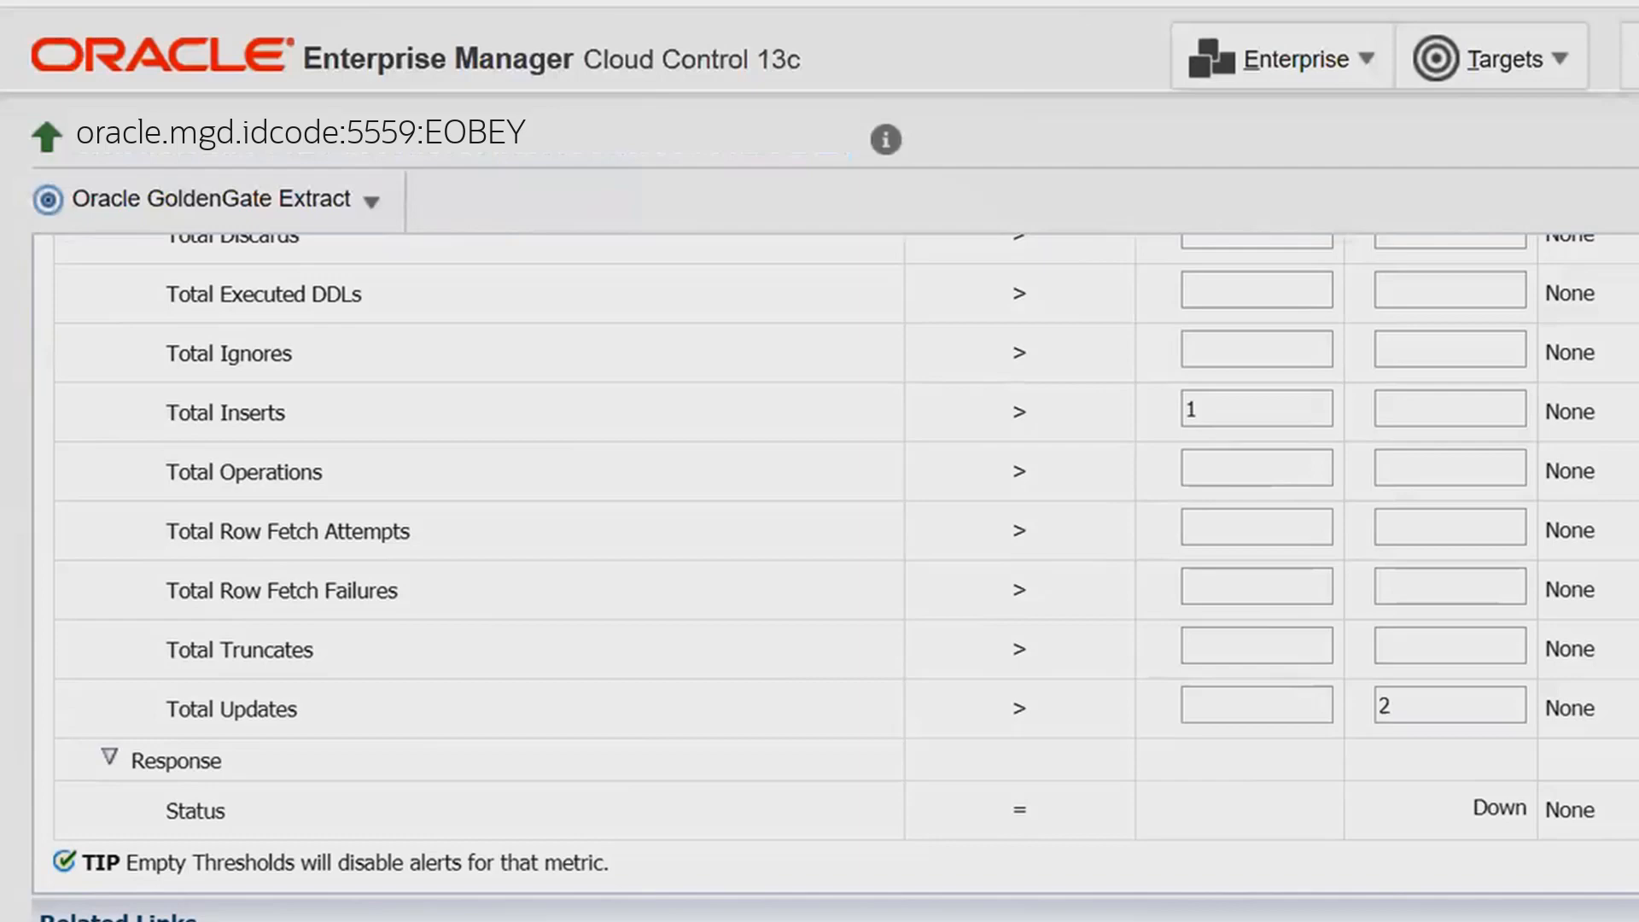
left_click(1255, 408)
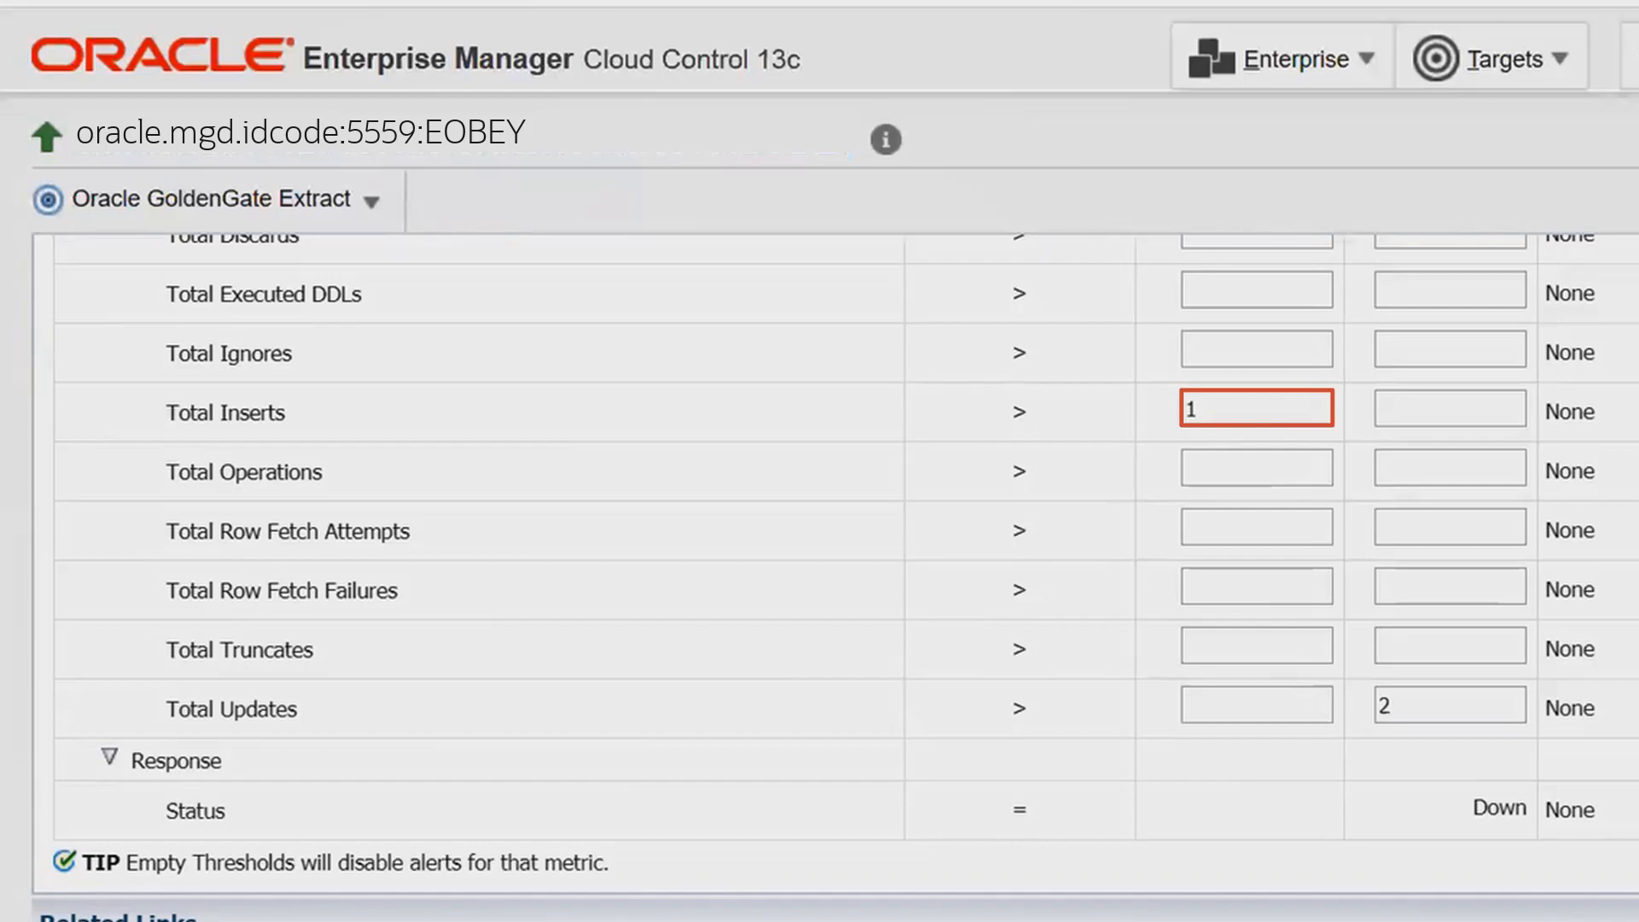
left_click(1447, 704)
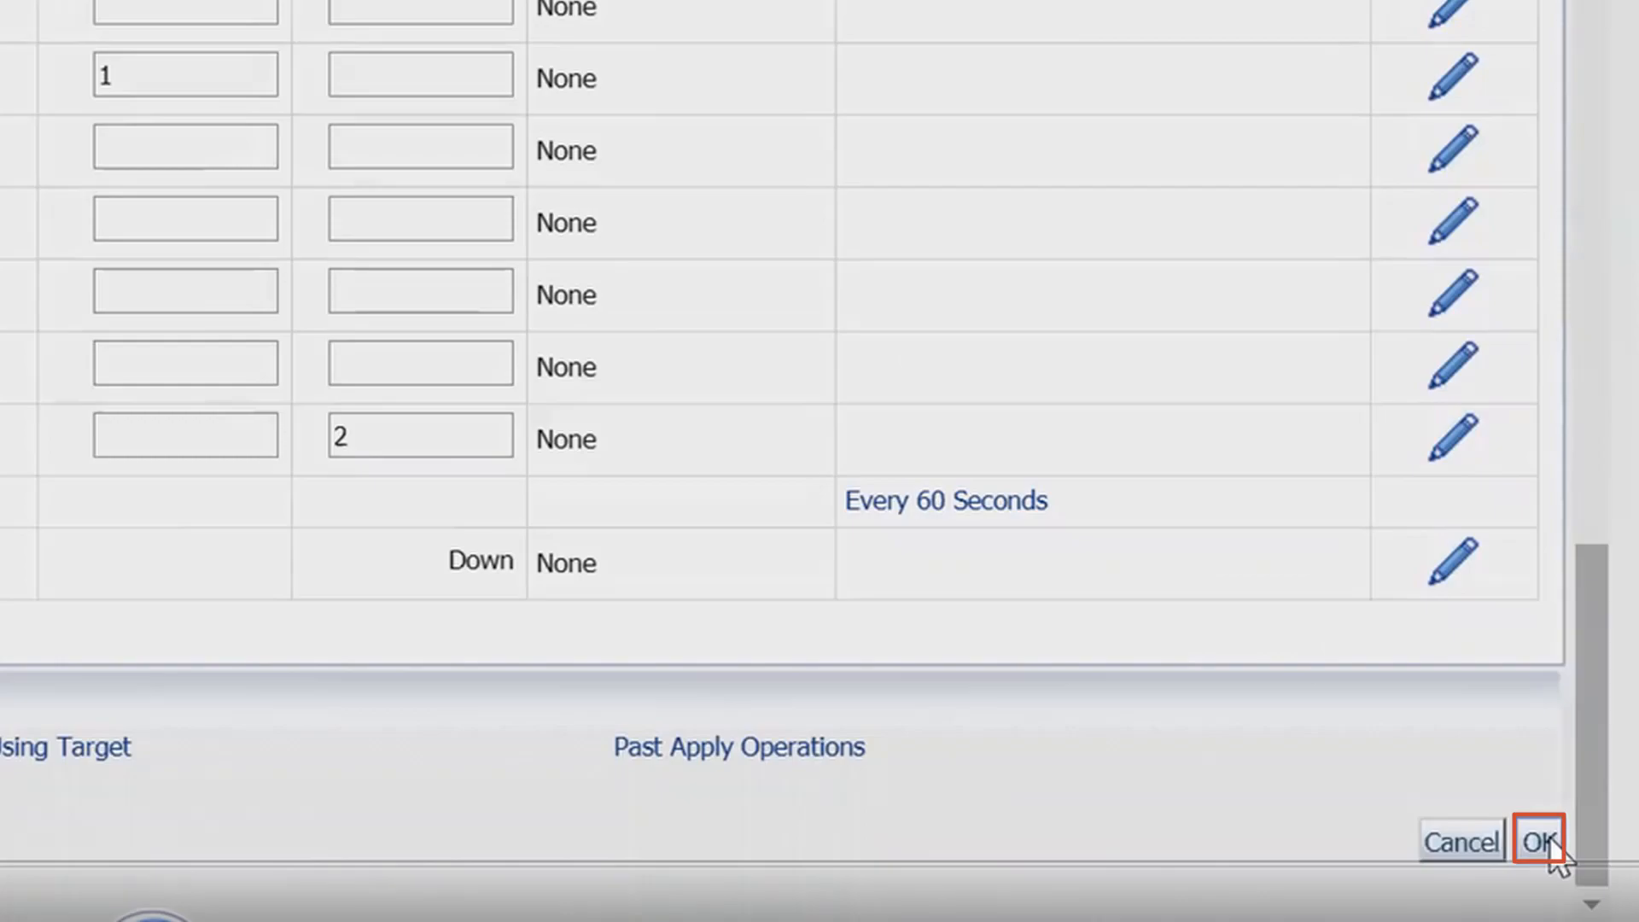
left_click(1539, 843)
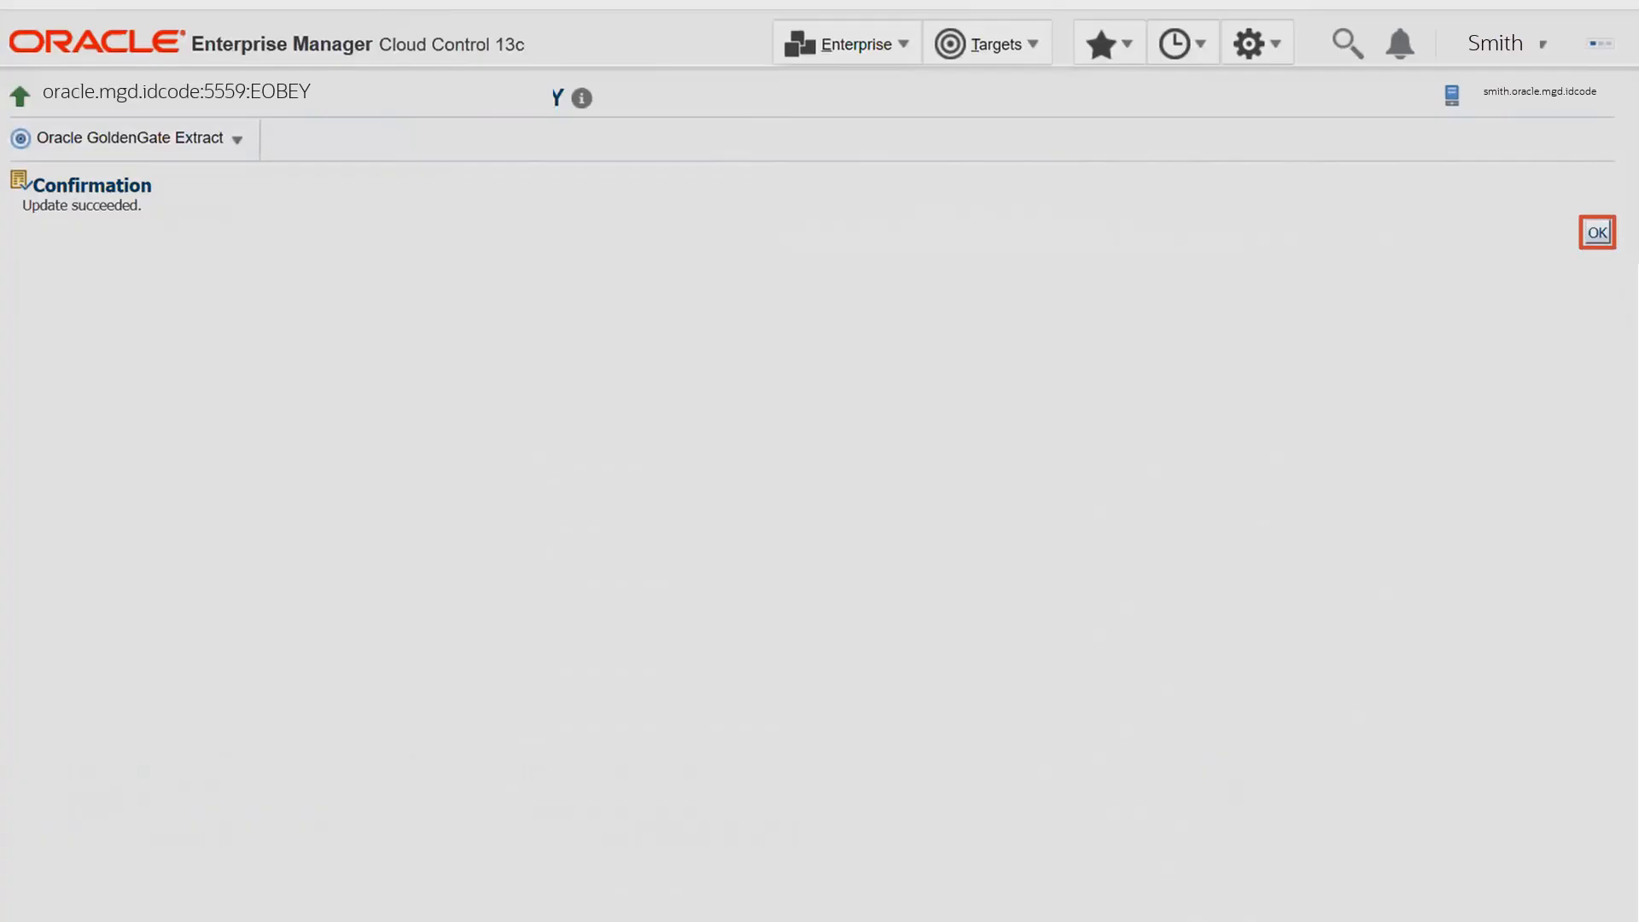
left_click(1596, 231)
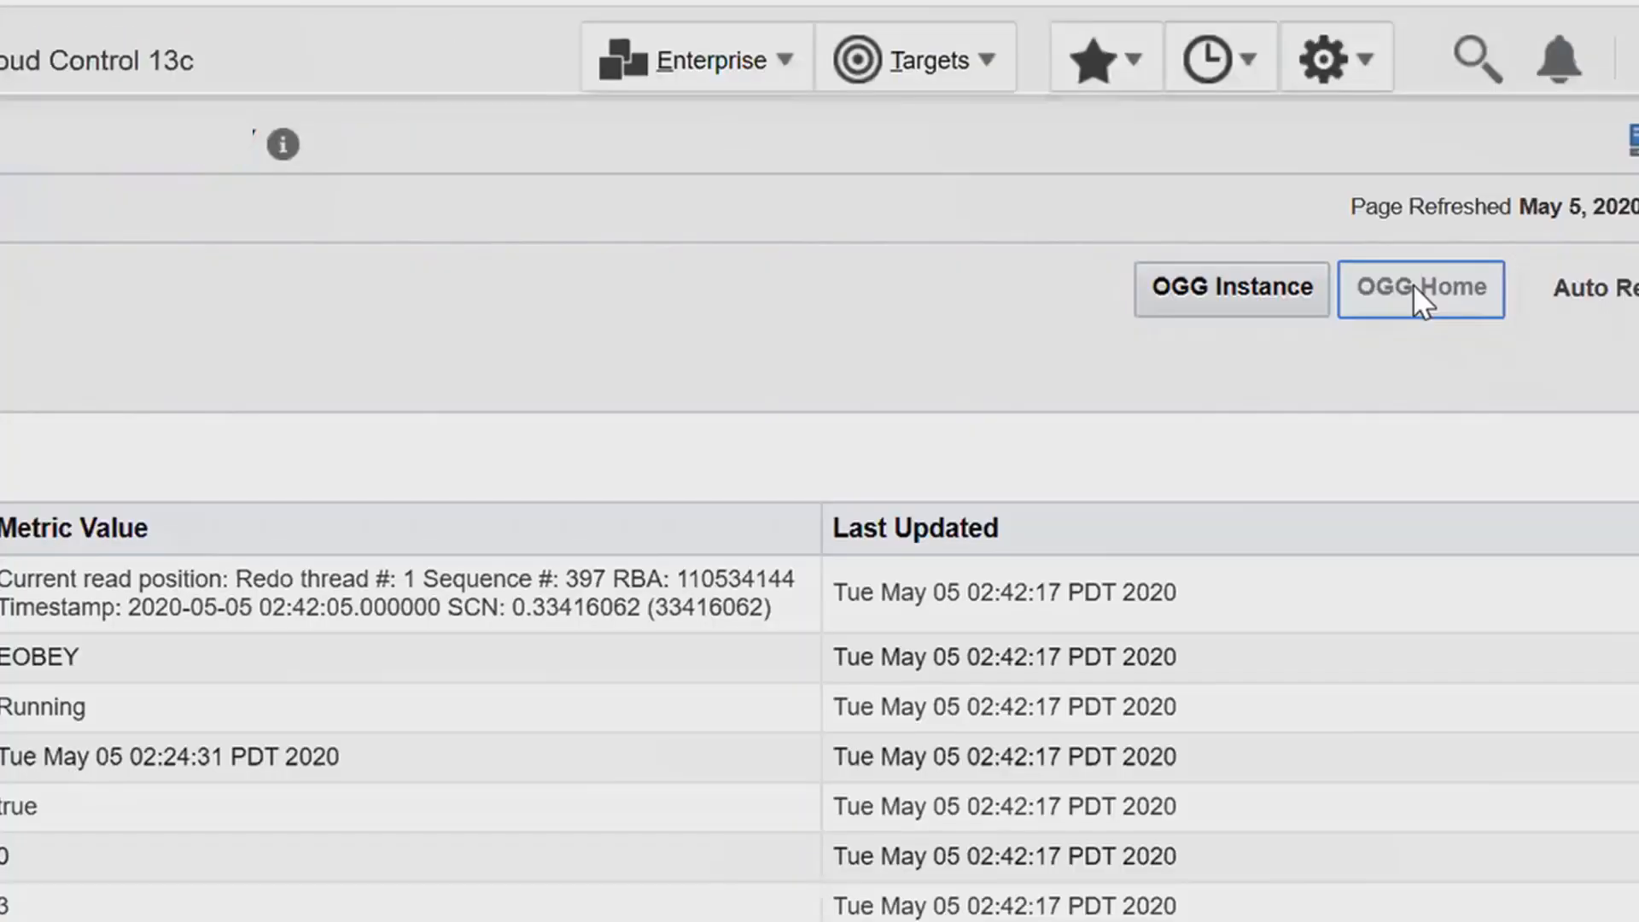
Review EOBEY's critical incident: Total Updates reached 4, crossing threshold 2
left_click(1419, 289)
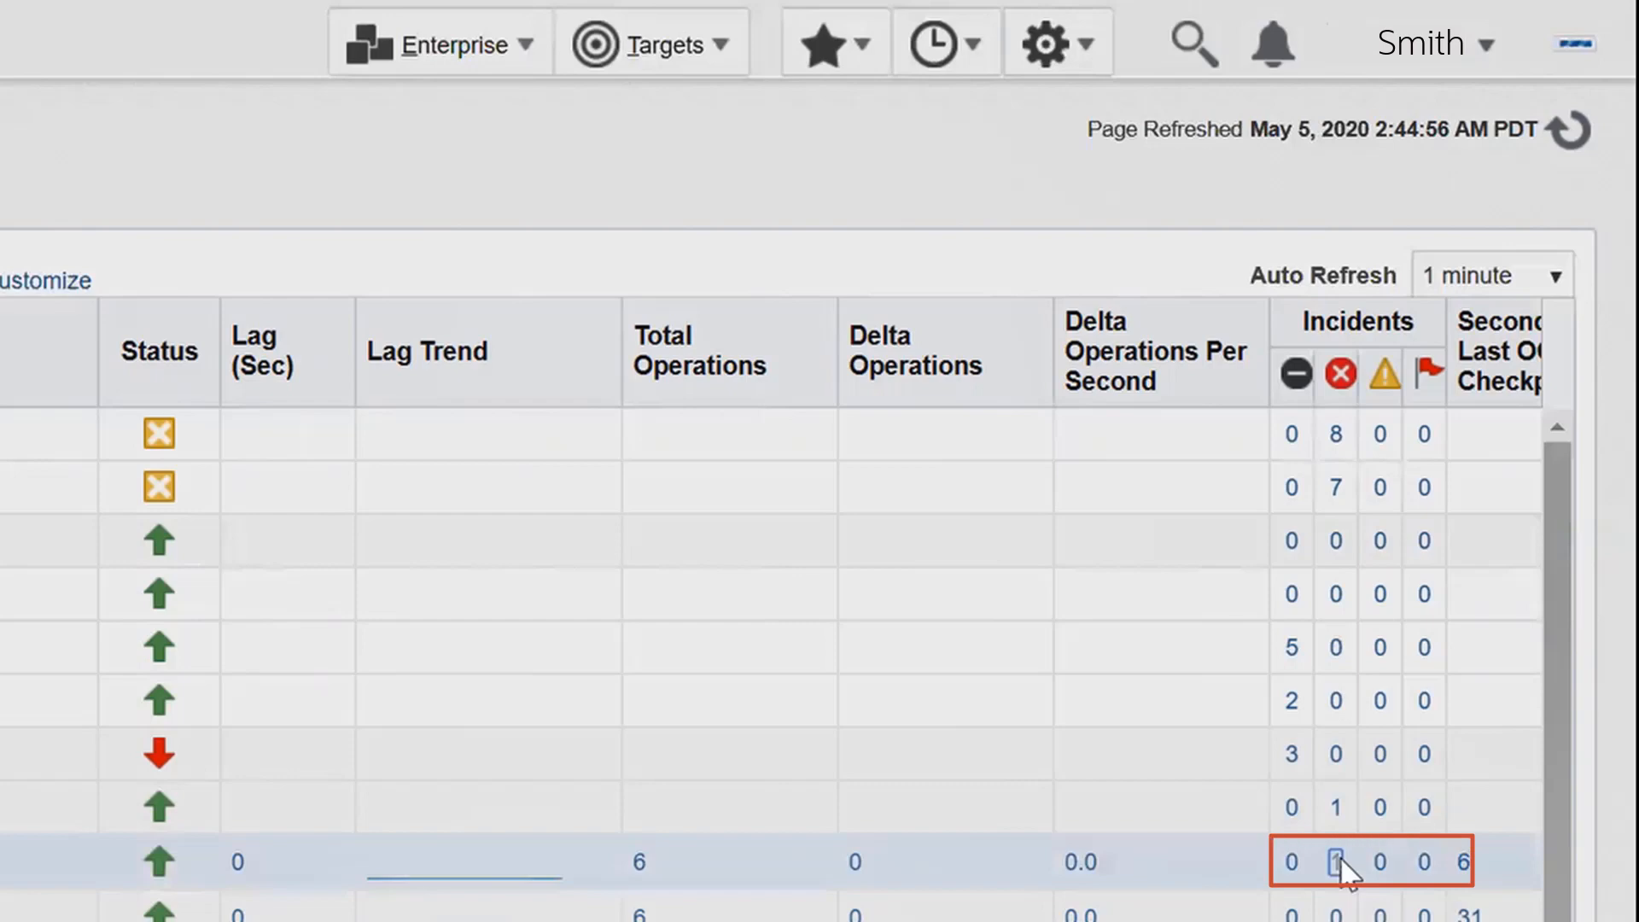
left_click(1341, 862)
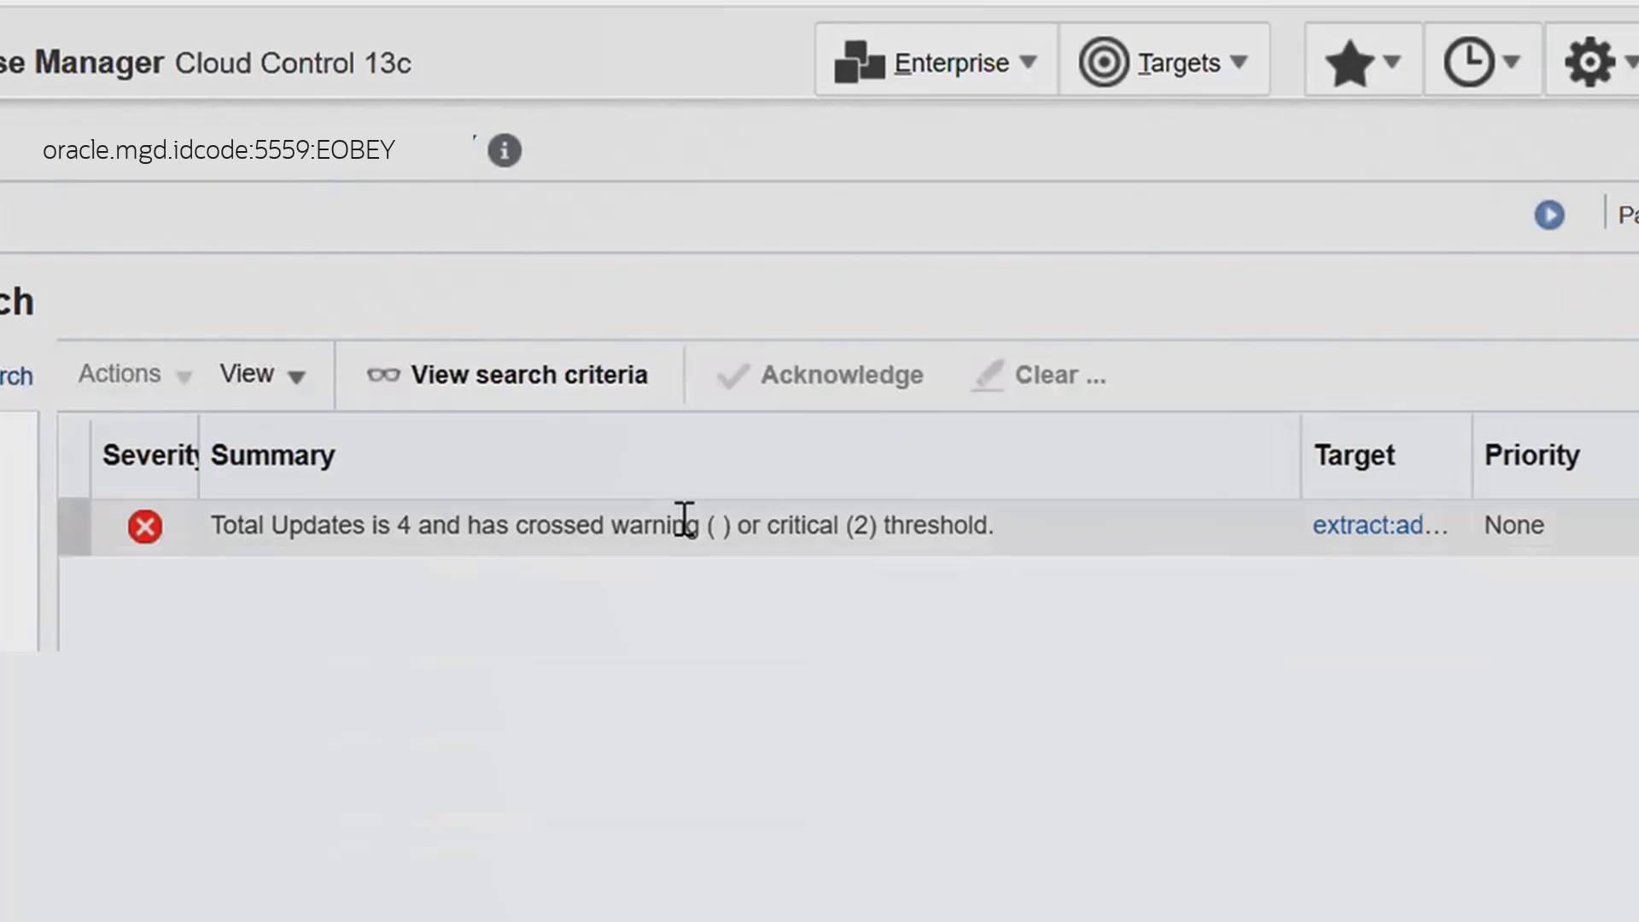
left_click(1216, 70)
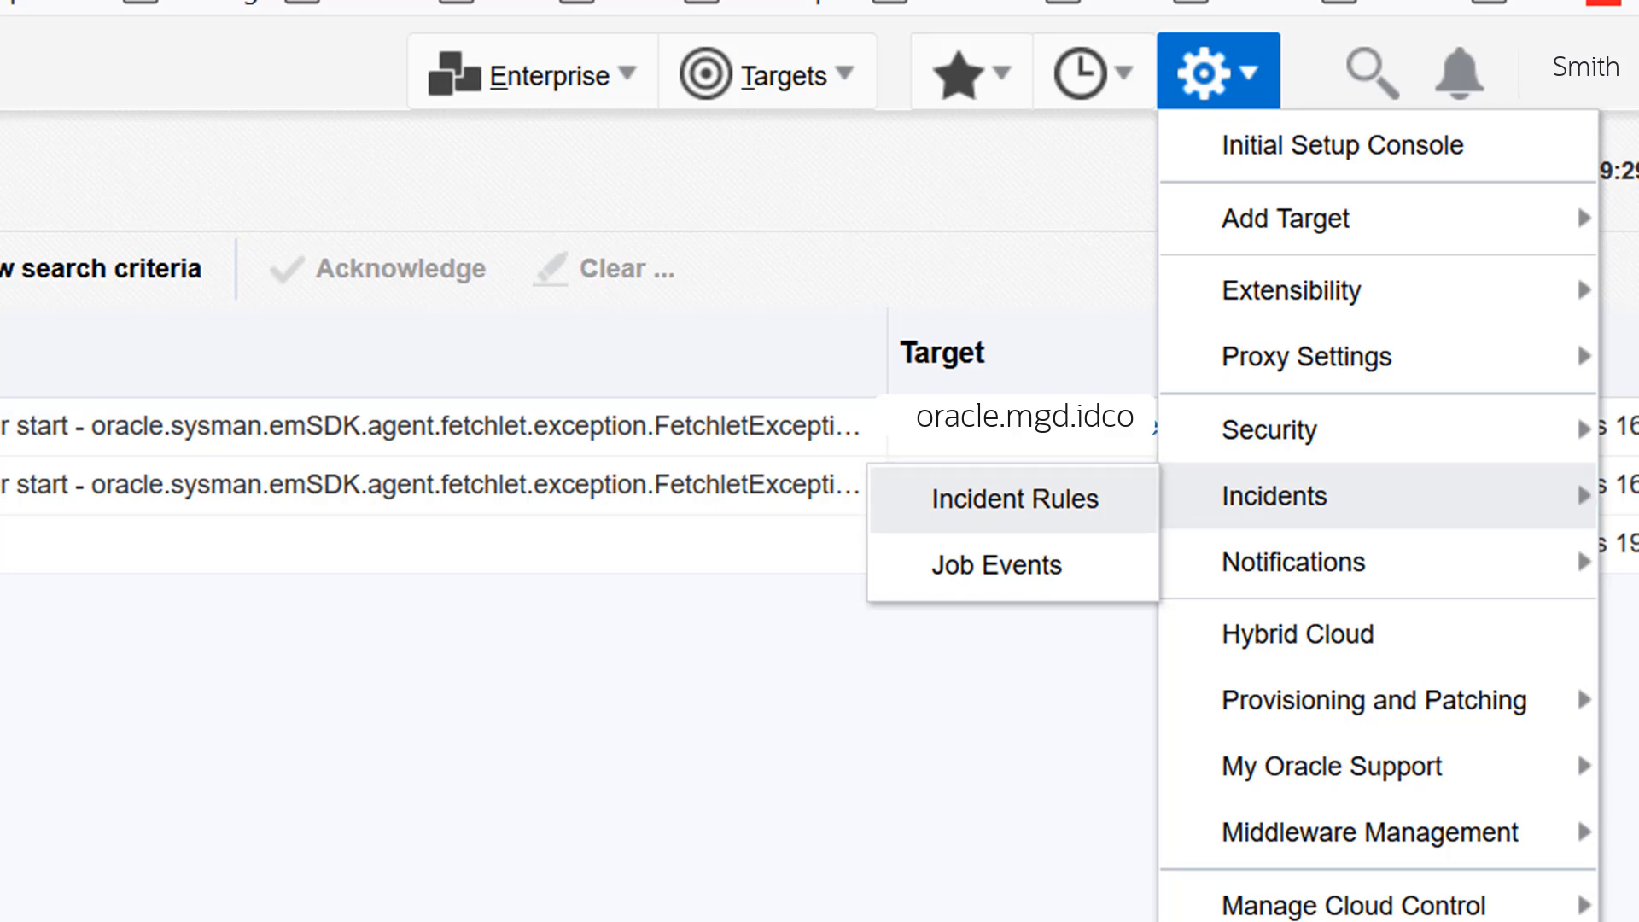
Create a new incident rule set whose specific target is the EOBEY GoldenGate extract
left_click(1012, 498)
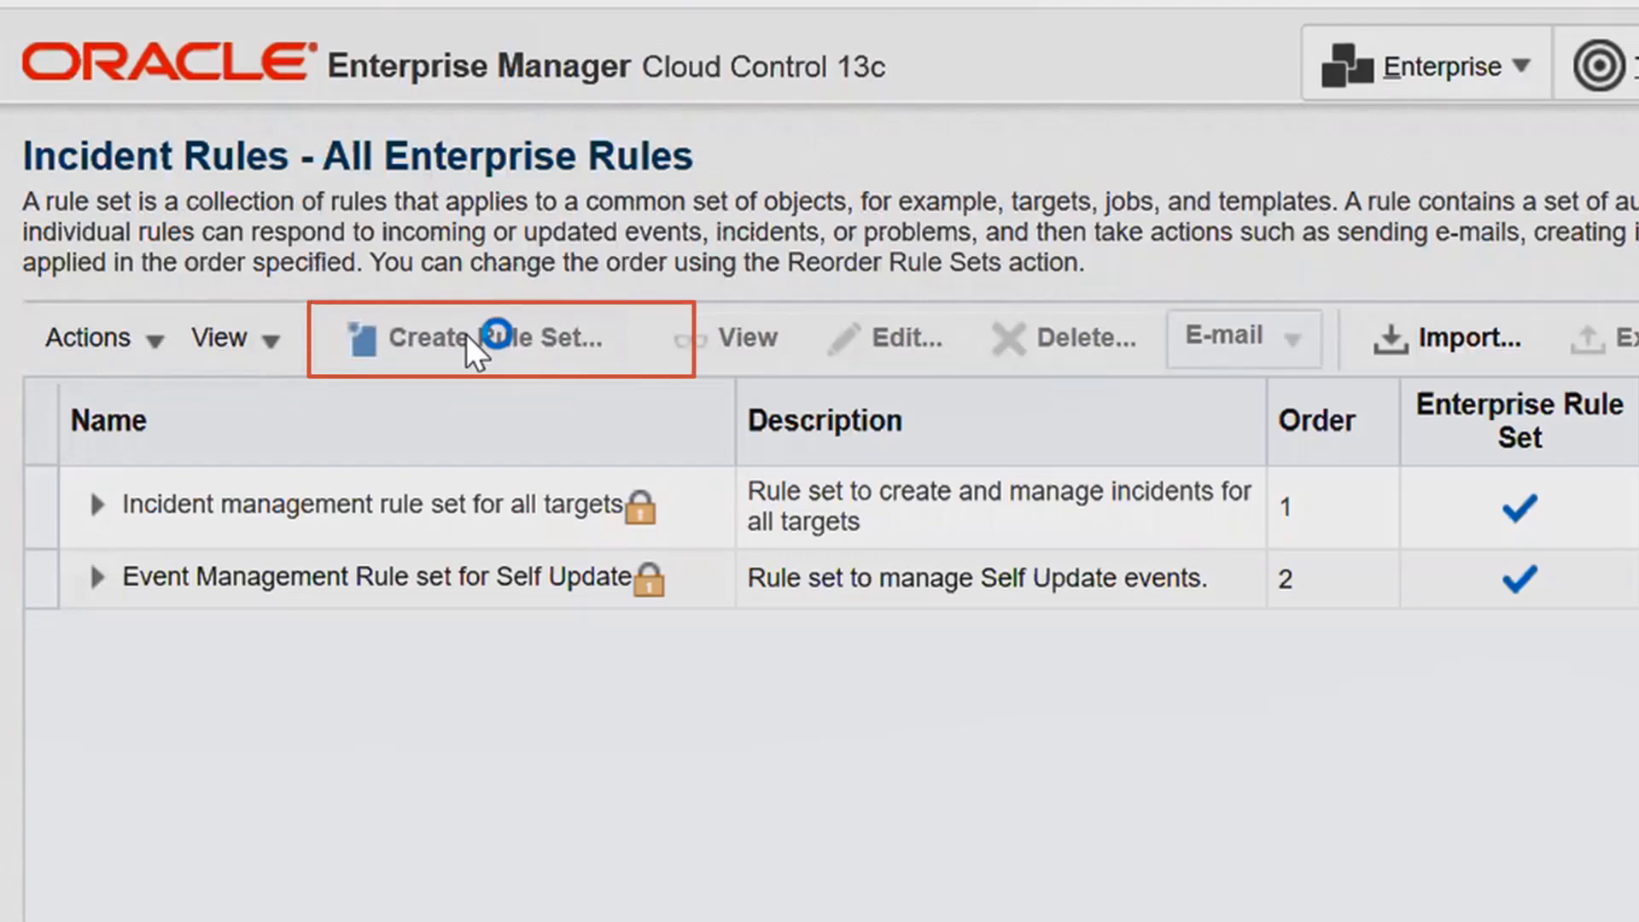
left_click(499, 336)
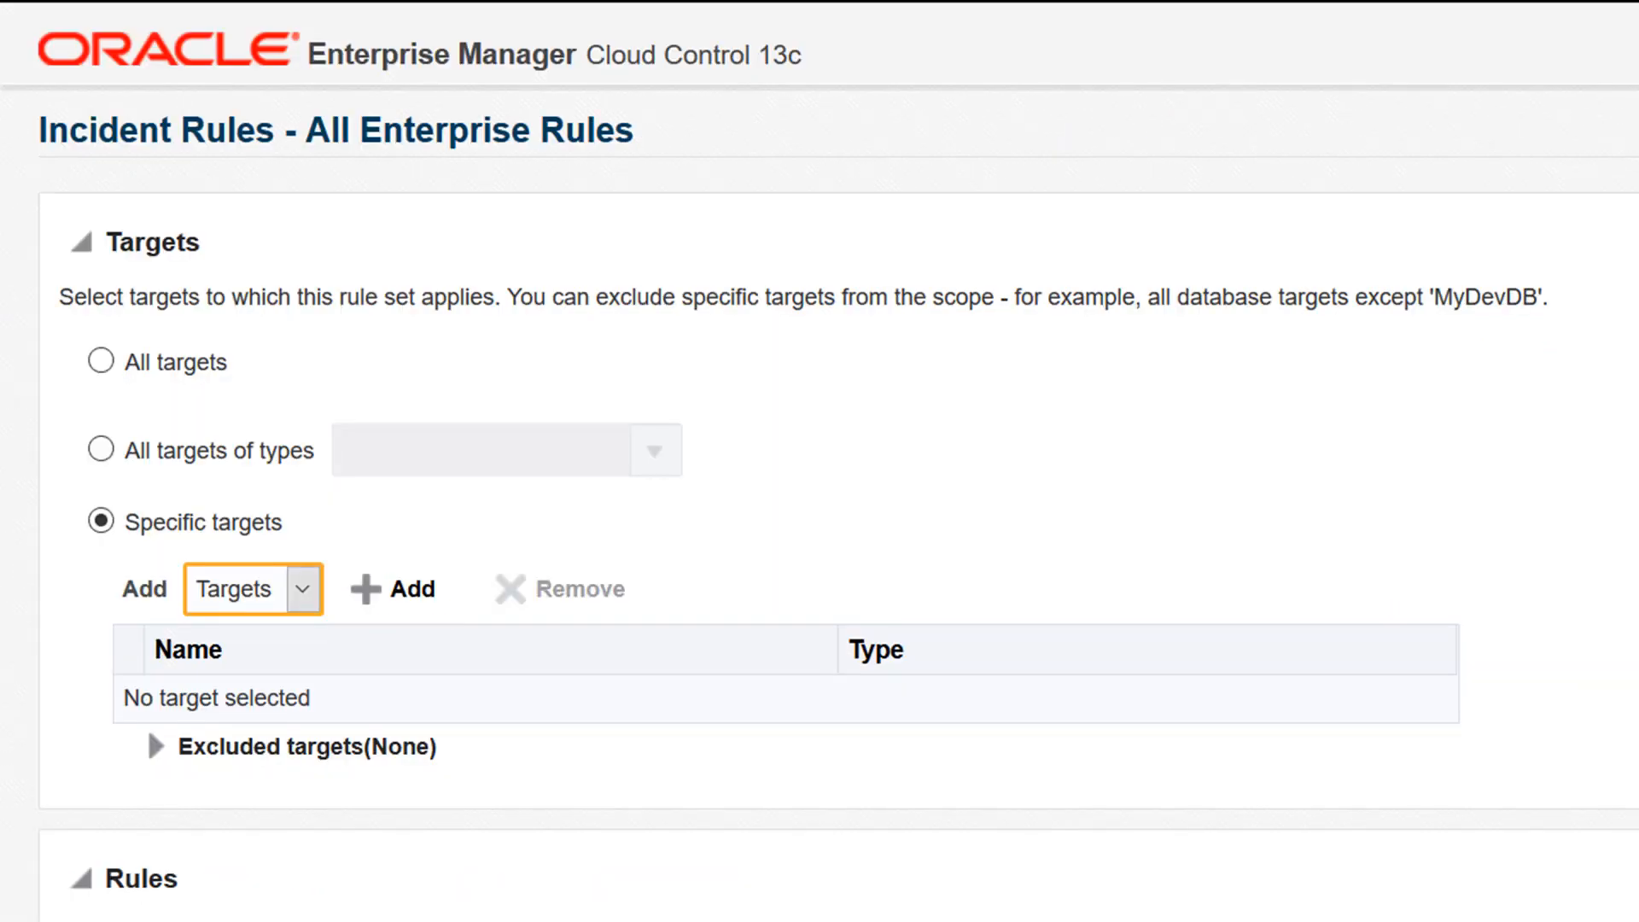
left_click(1518, 469)
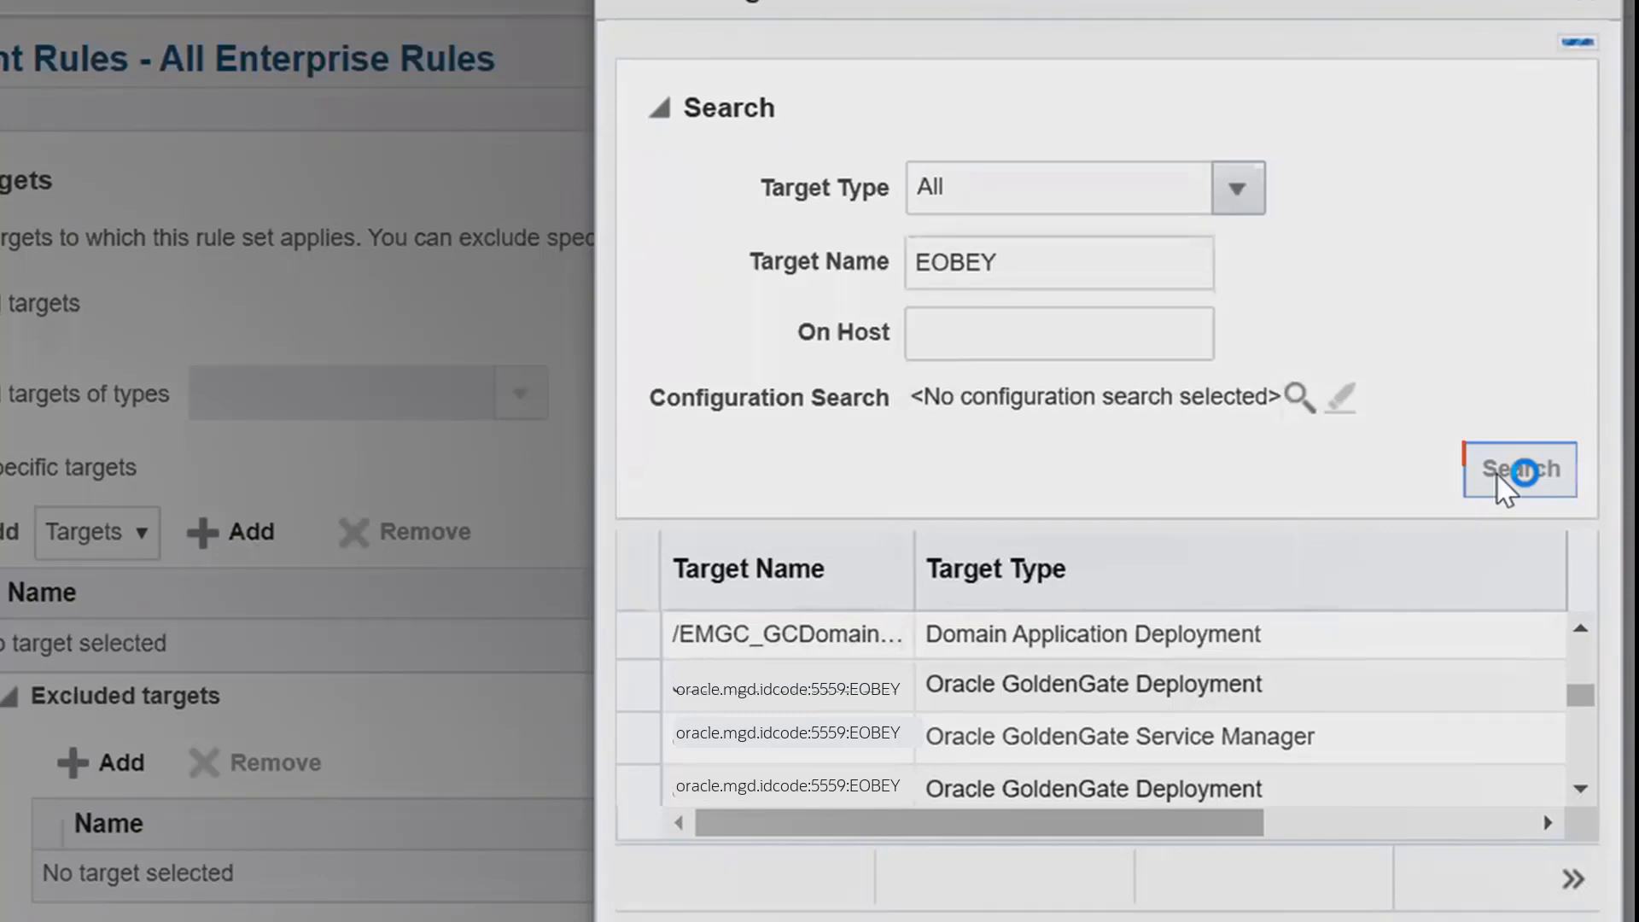
left_click(1517, 469)
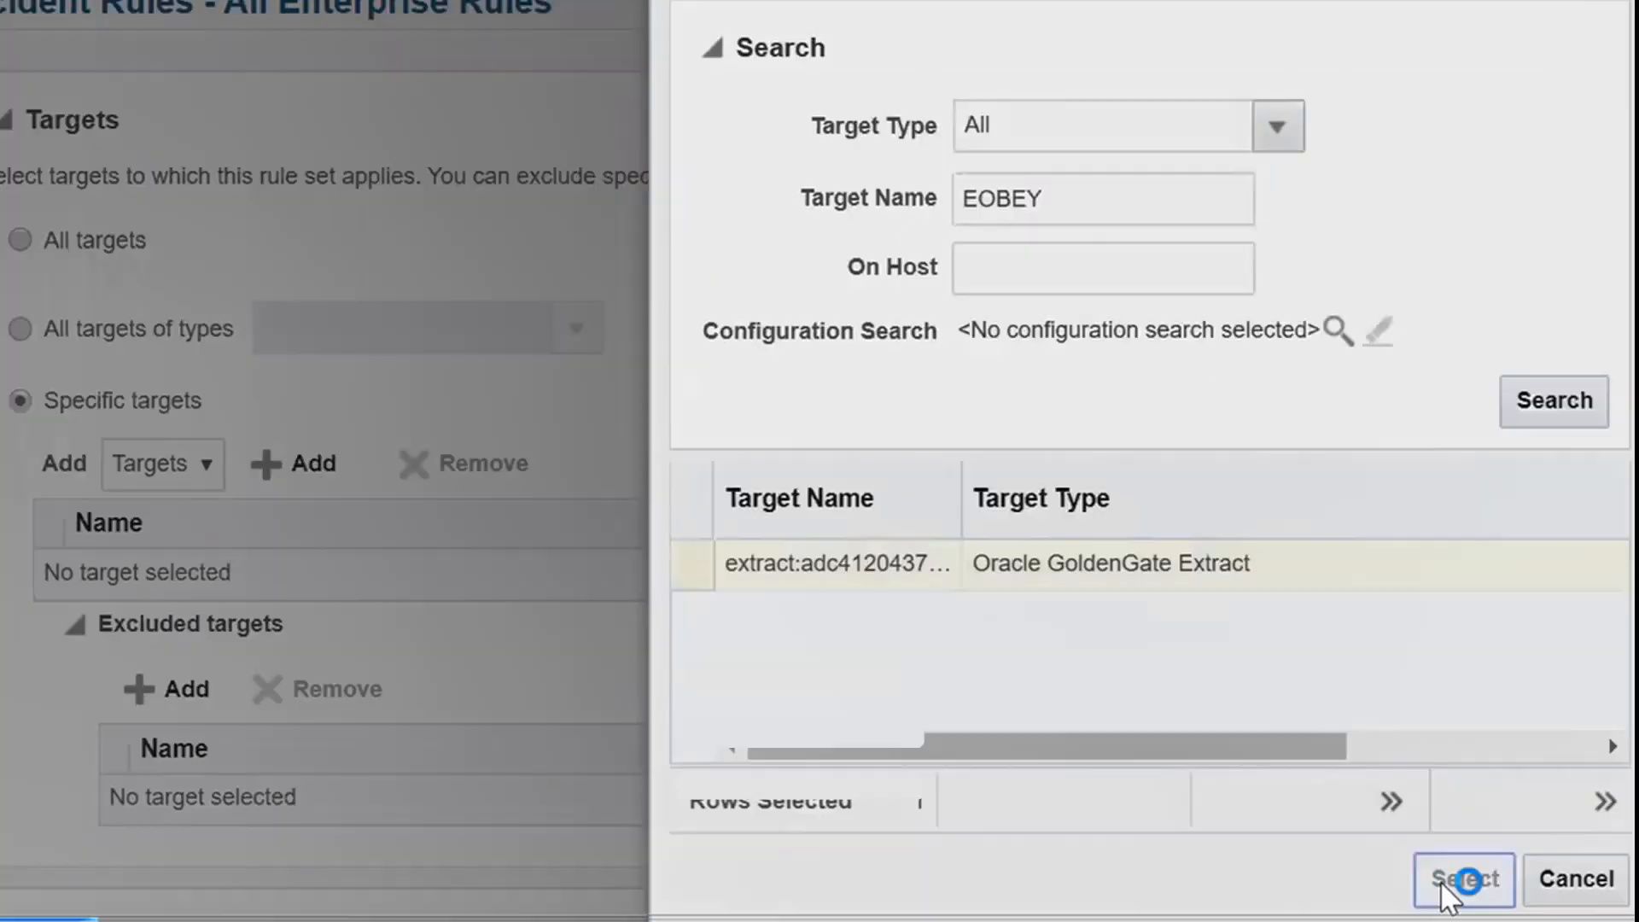
left_click(837, 563)
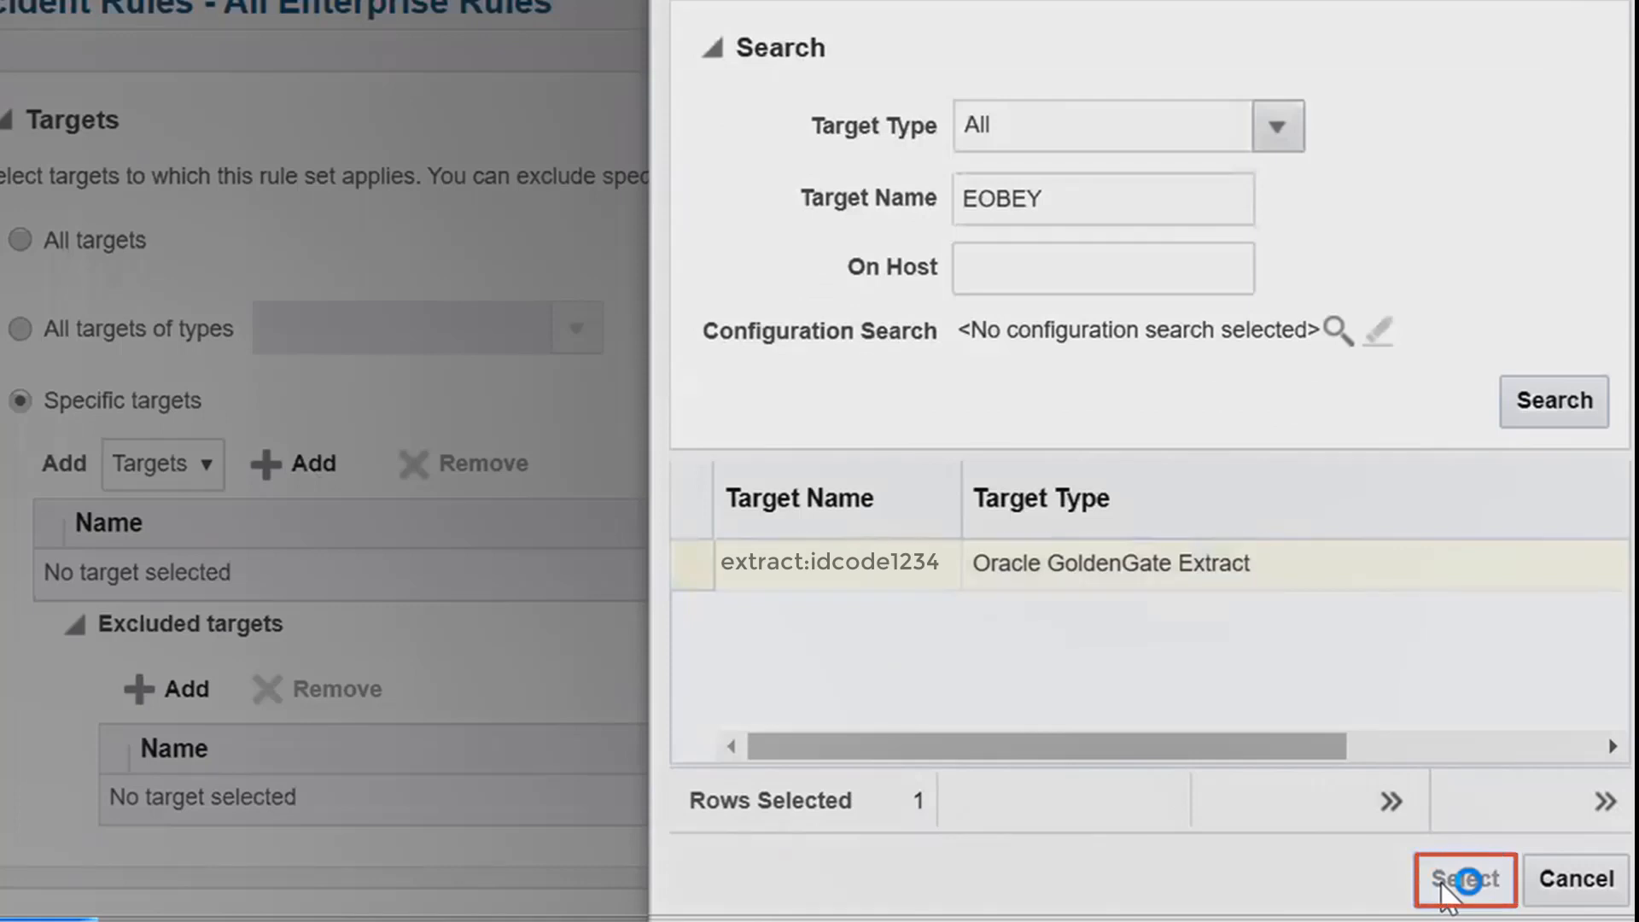
left_click(1463, 878)
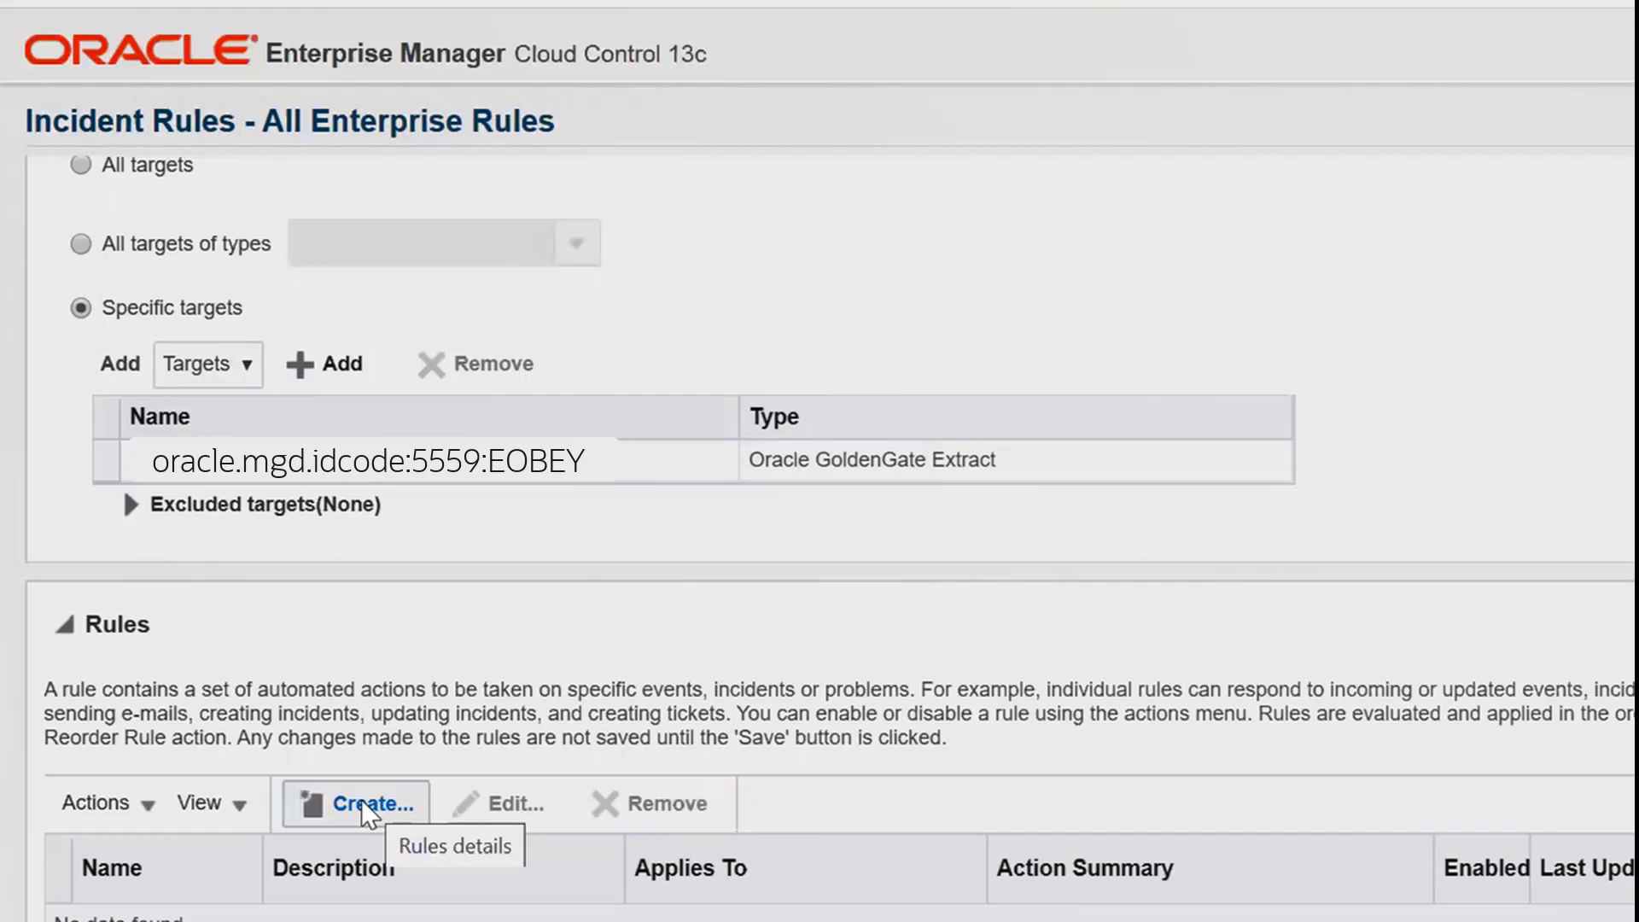
Create an incoming-events rule selecting the Extract Total Inserts metric alert at all severities
left_click(371, 802)
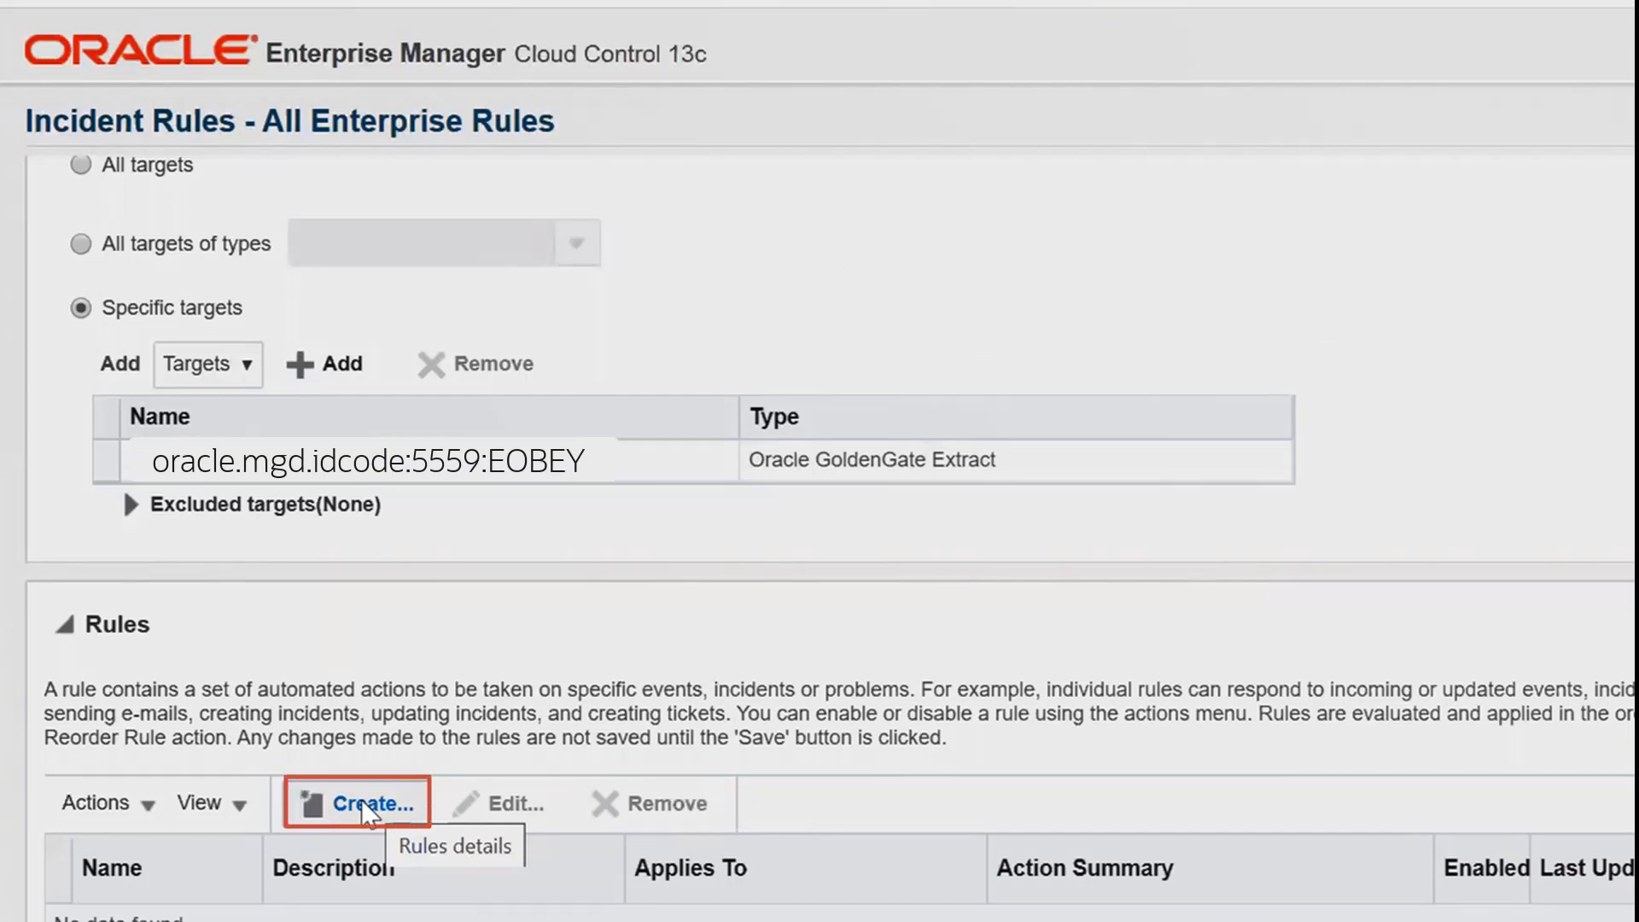
left_click(373, 803)
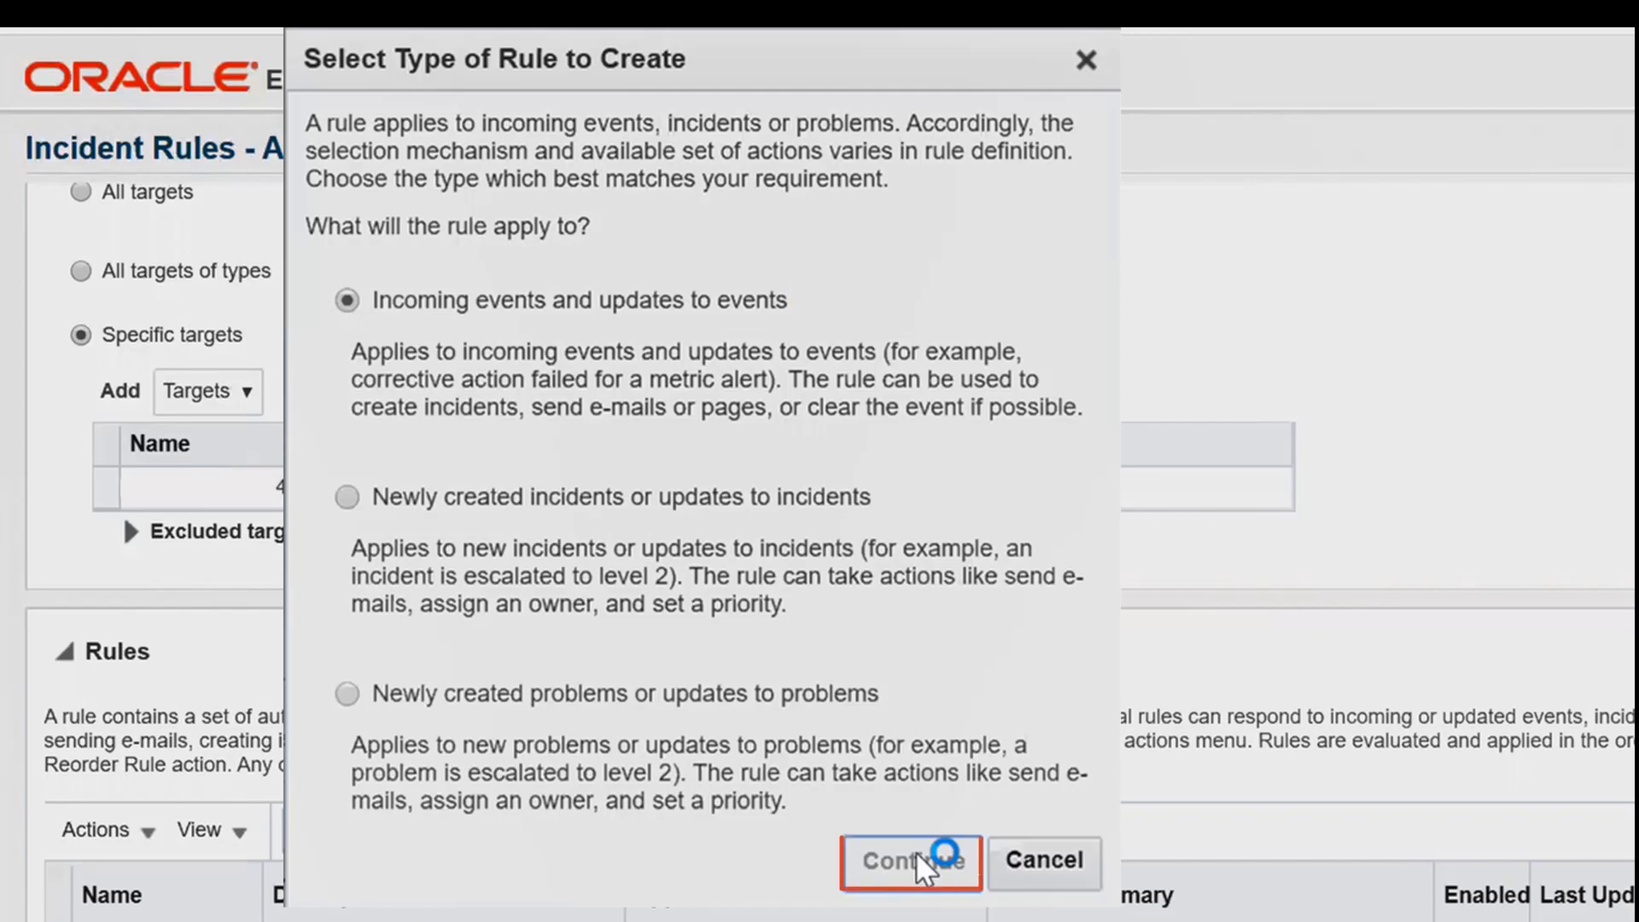
left_click(908, 862)
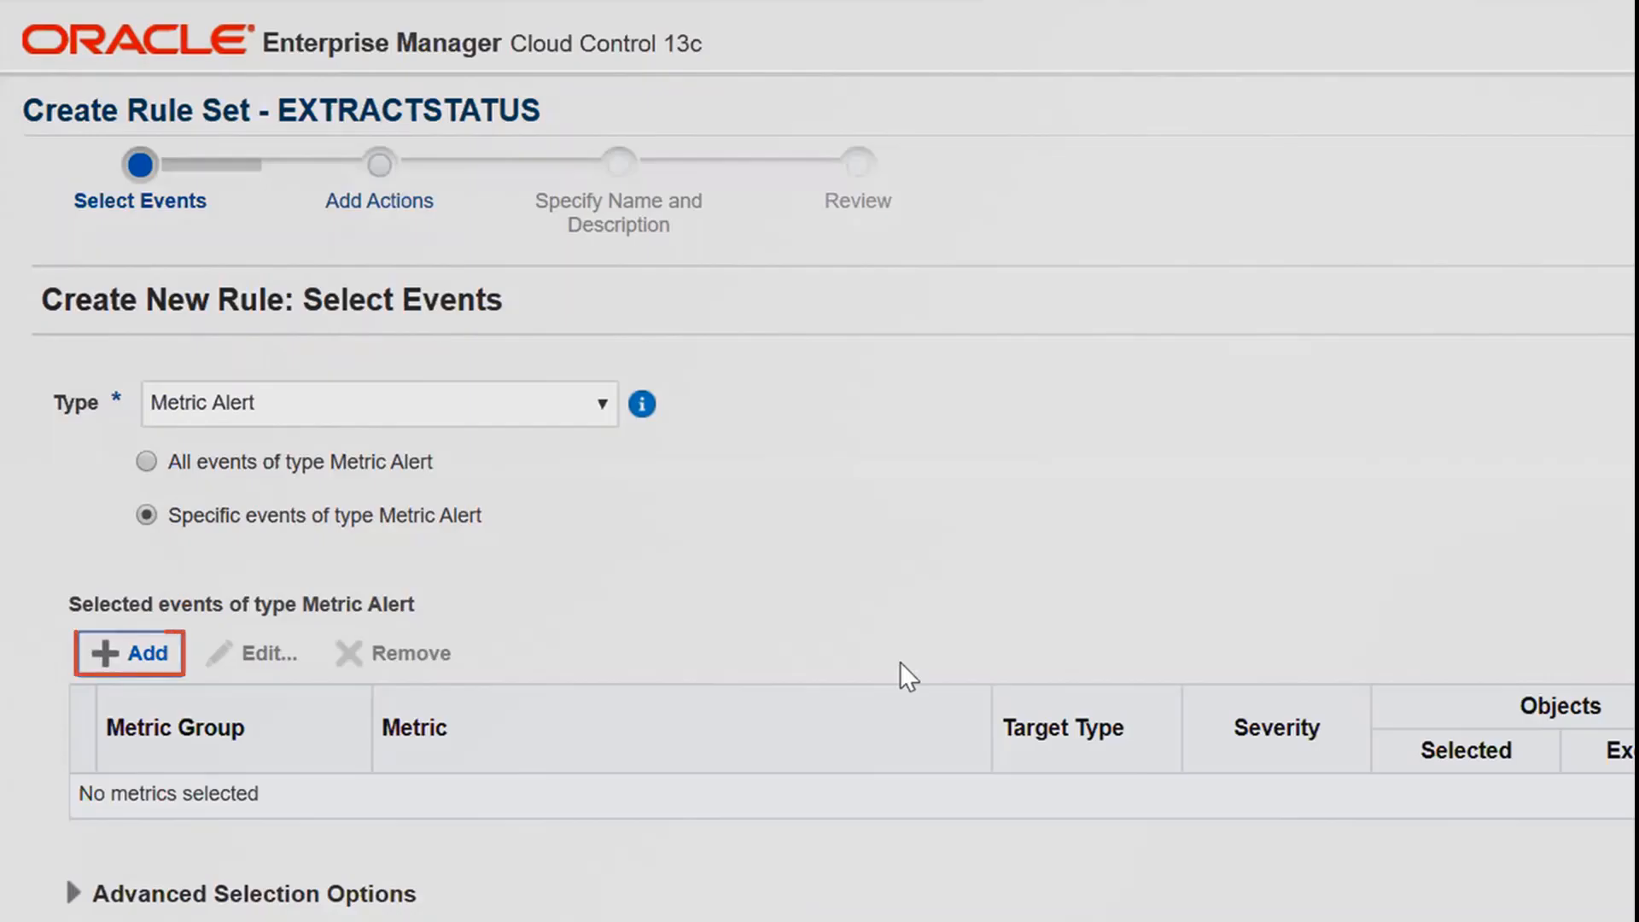
left_click(128, 652)
type("Insert")
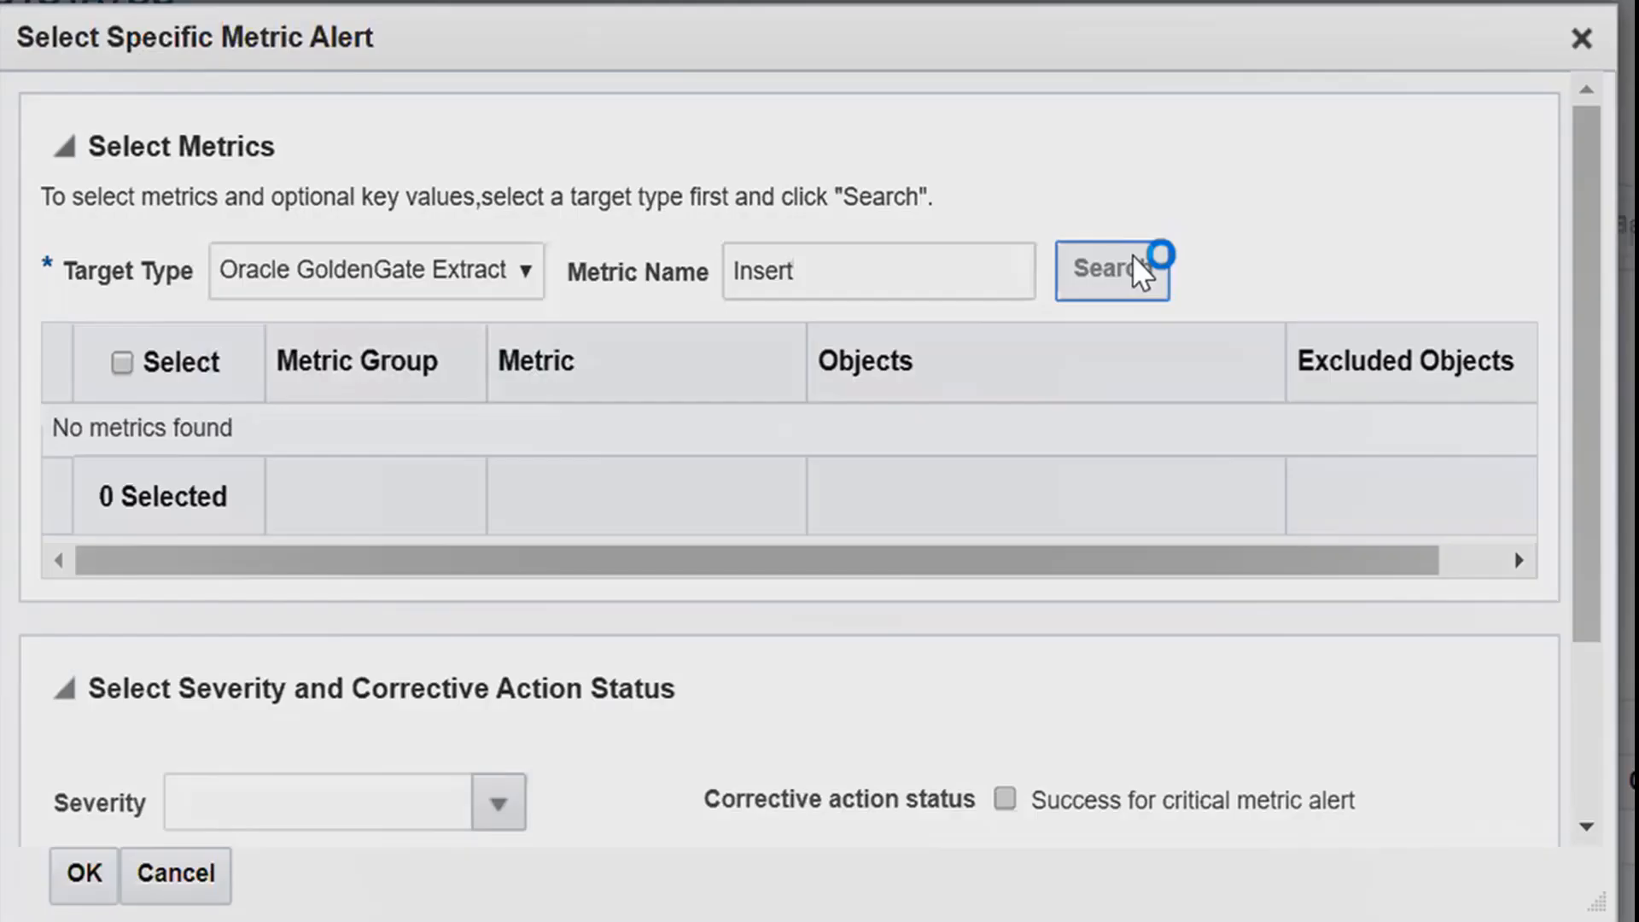
left_click(1111, 271)
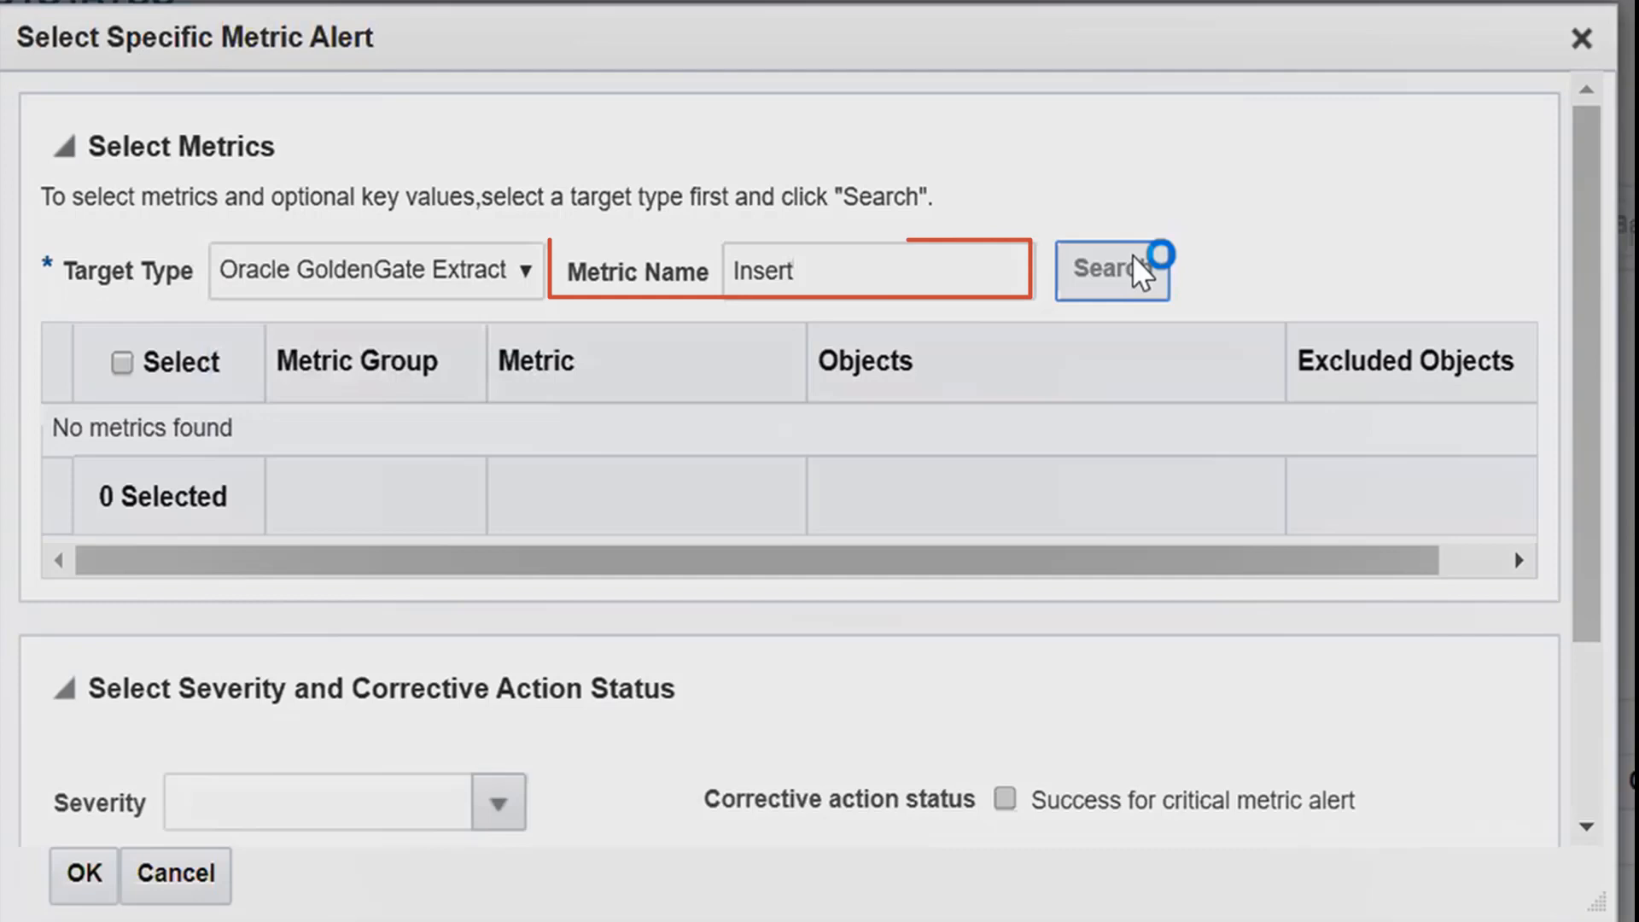
left_click(1112, 269)
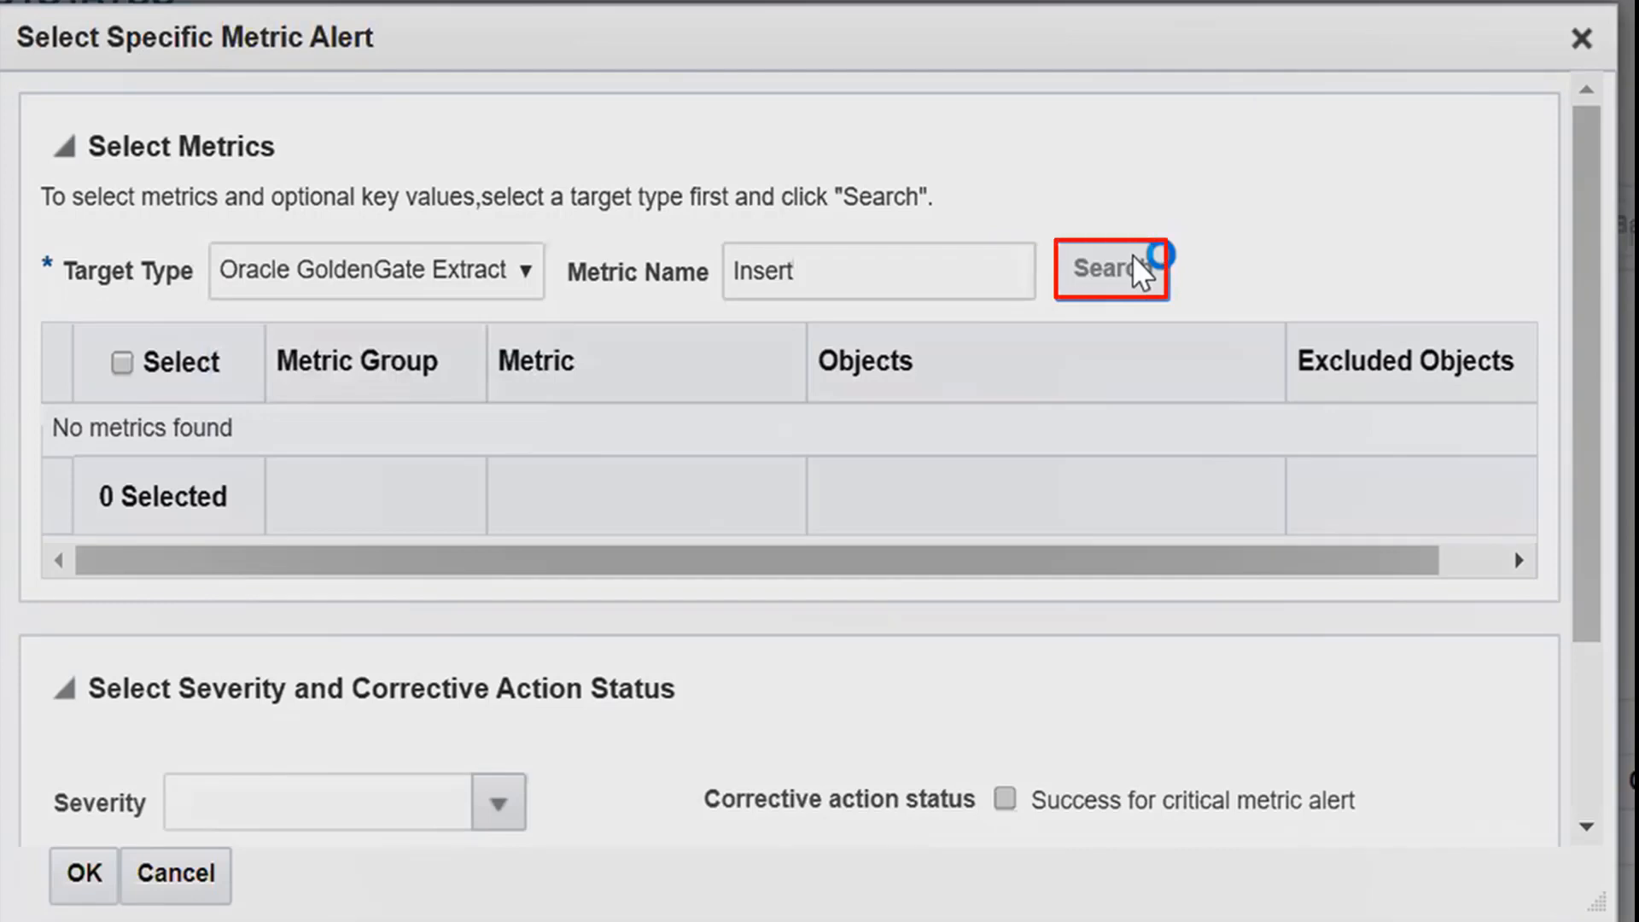
left_click(1110, 271)
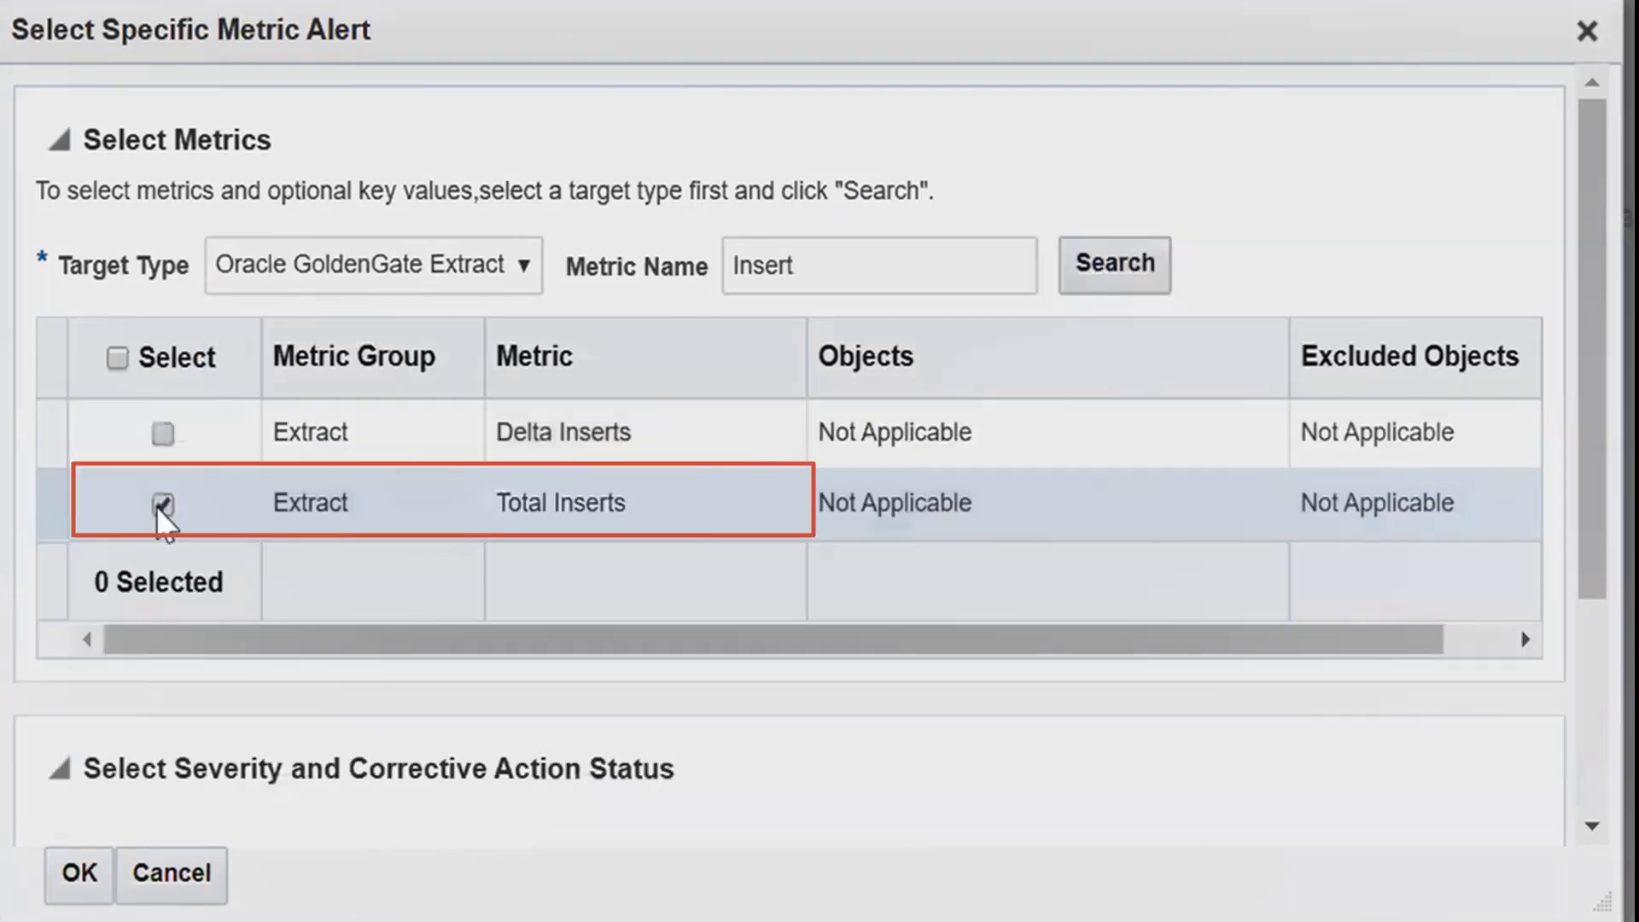
left_click(162, 503)
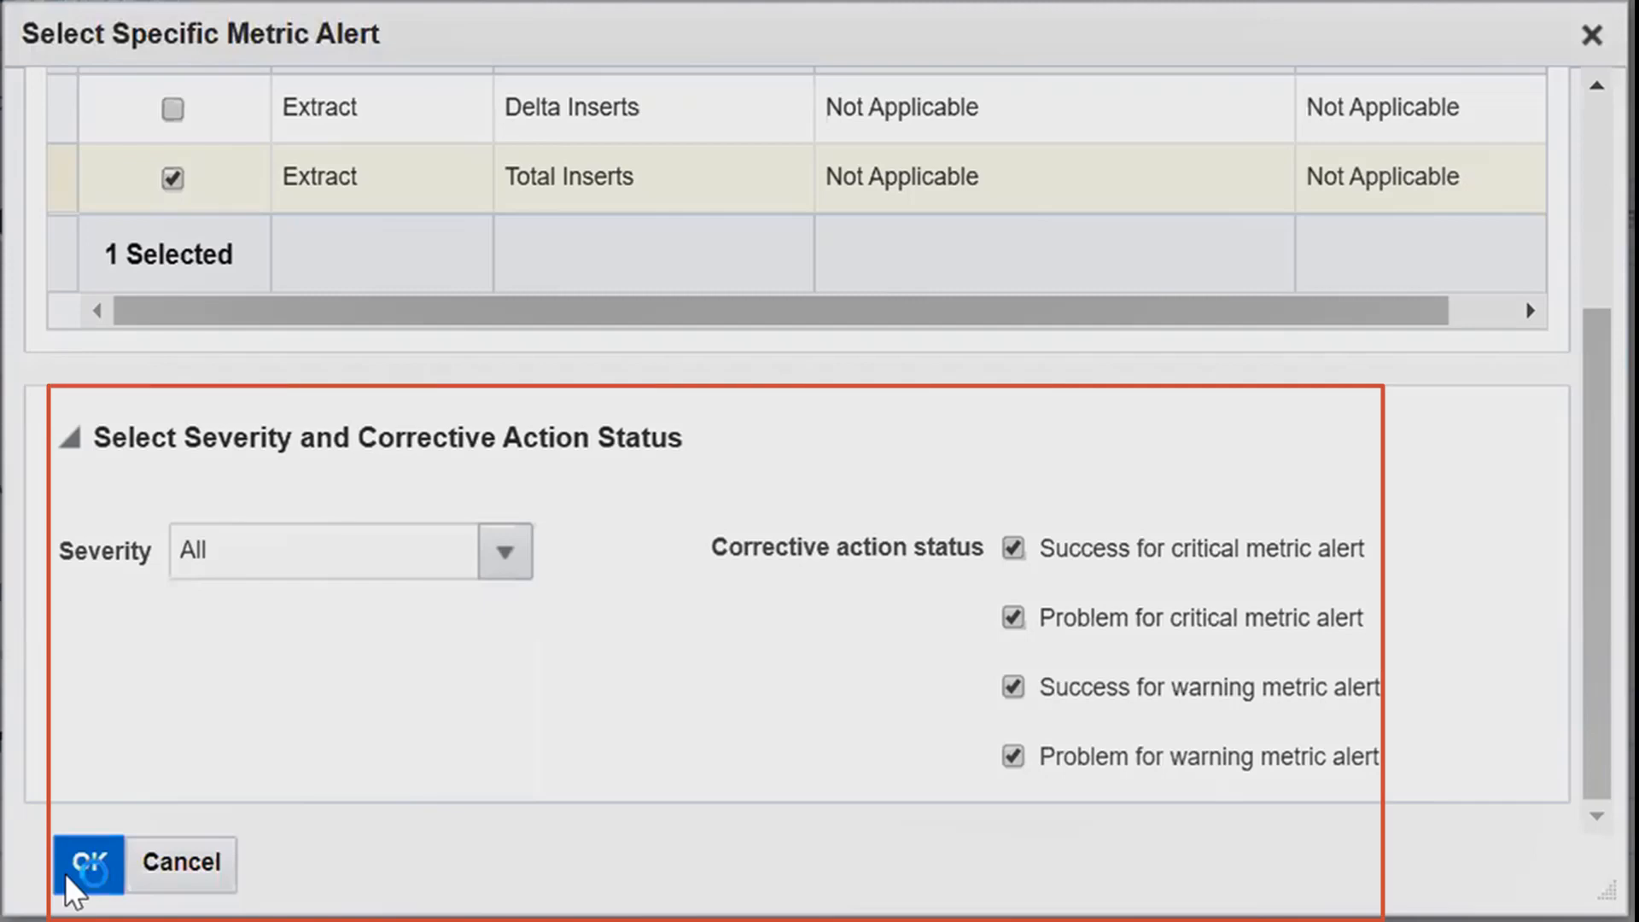
left_click(90, 863)
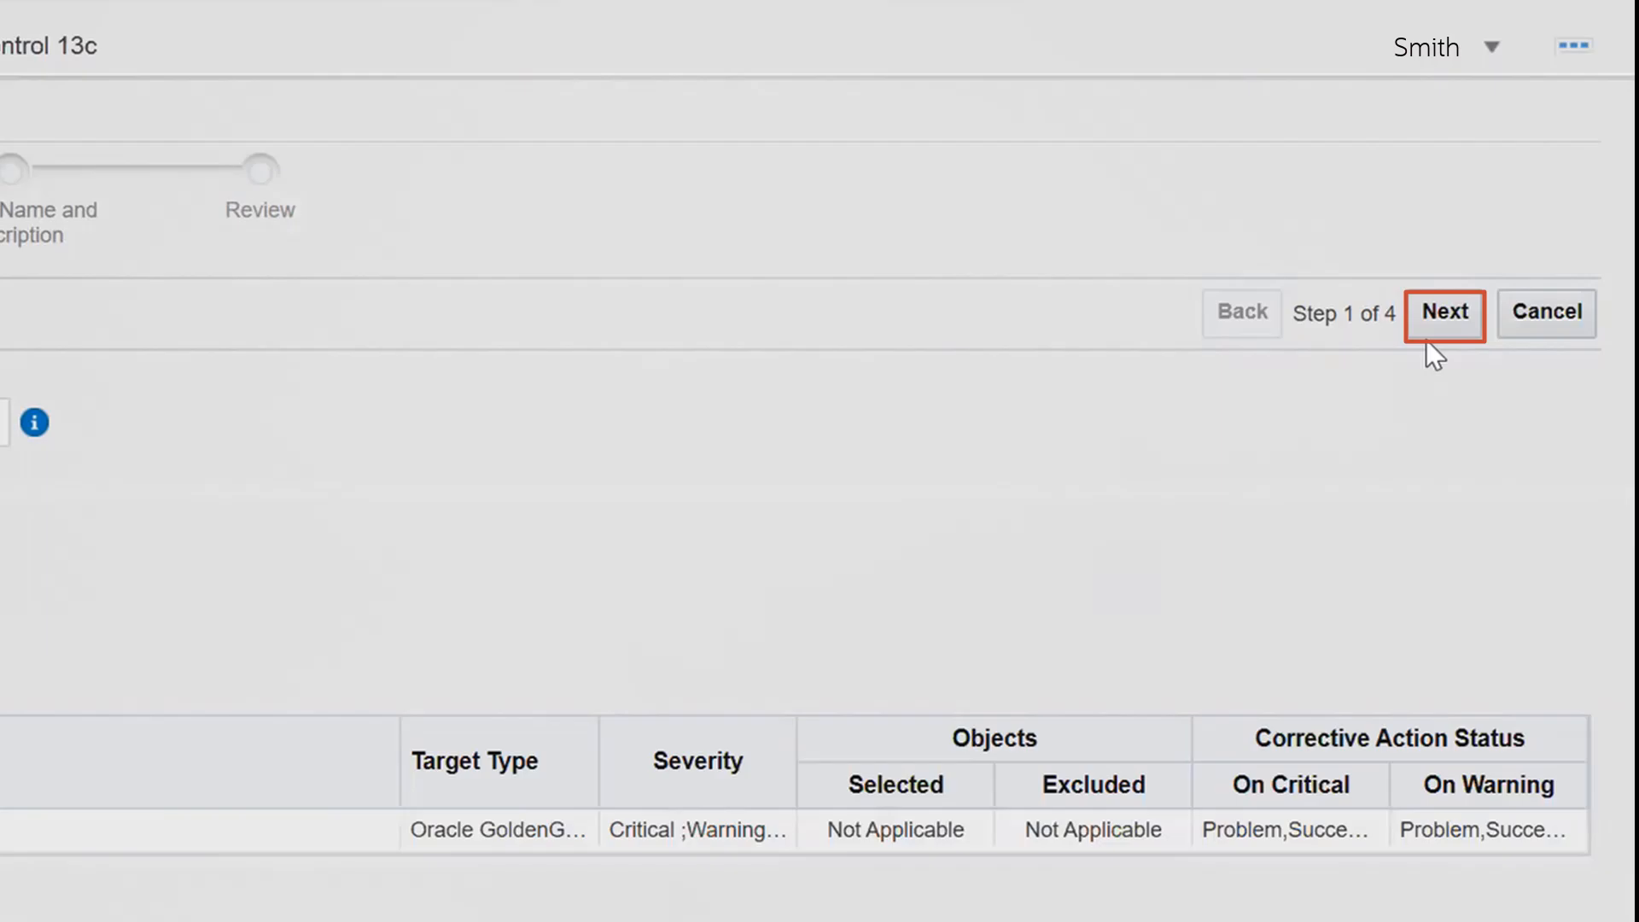
Add an action creating an urgent incident assigned to Smith, with e-mail and page recipients
left_click(1445, 313)
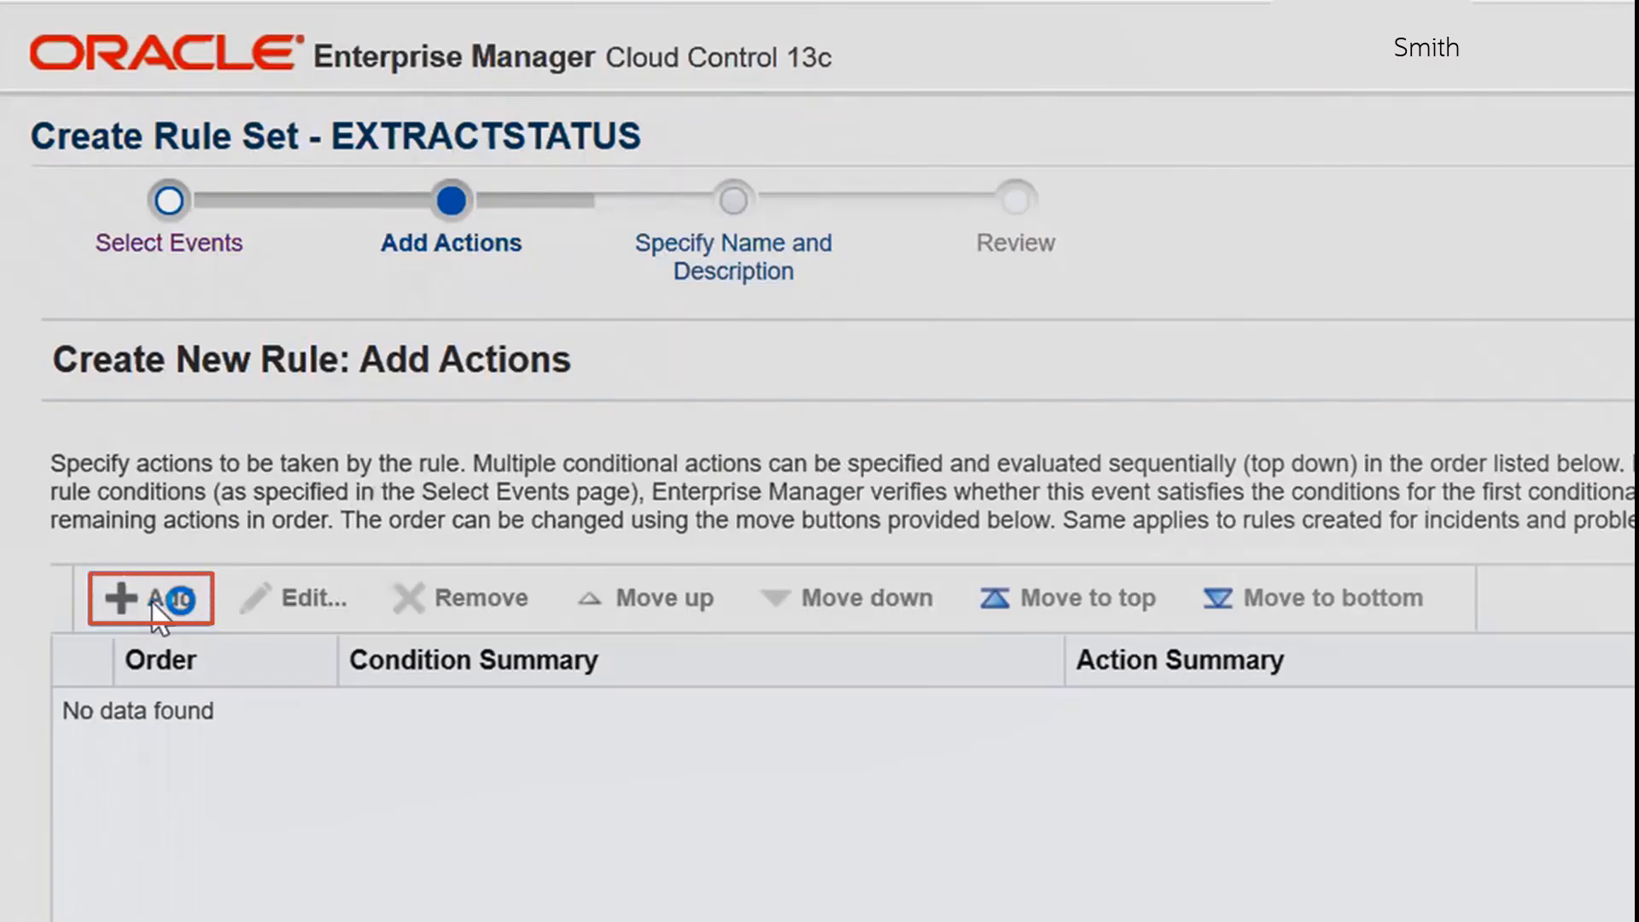
left_click(136, 598)
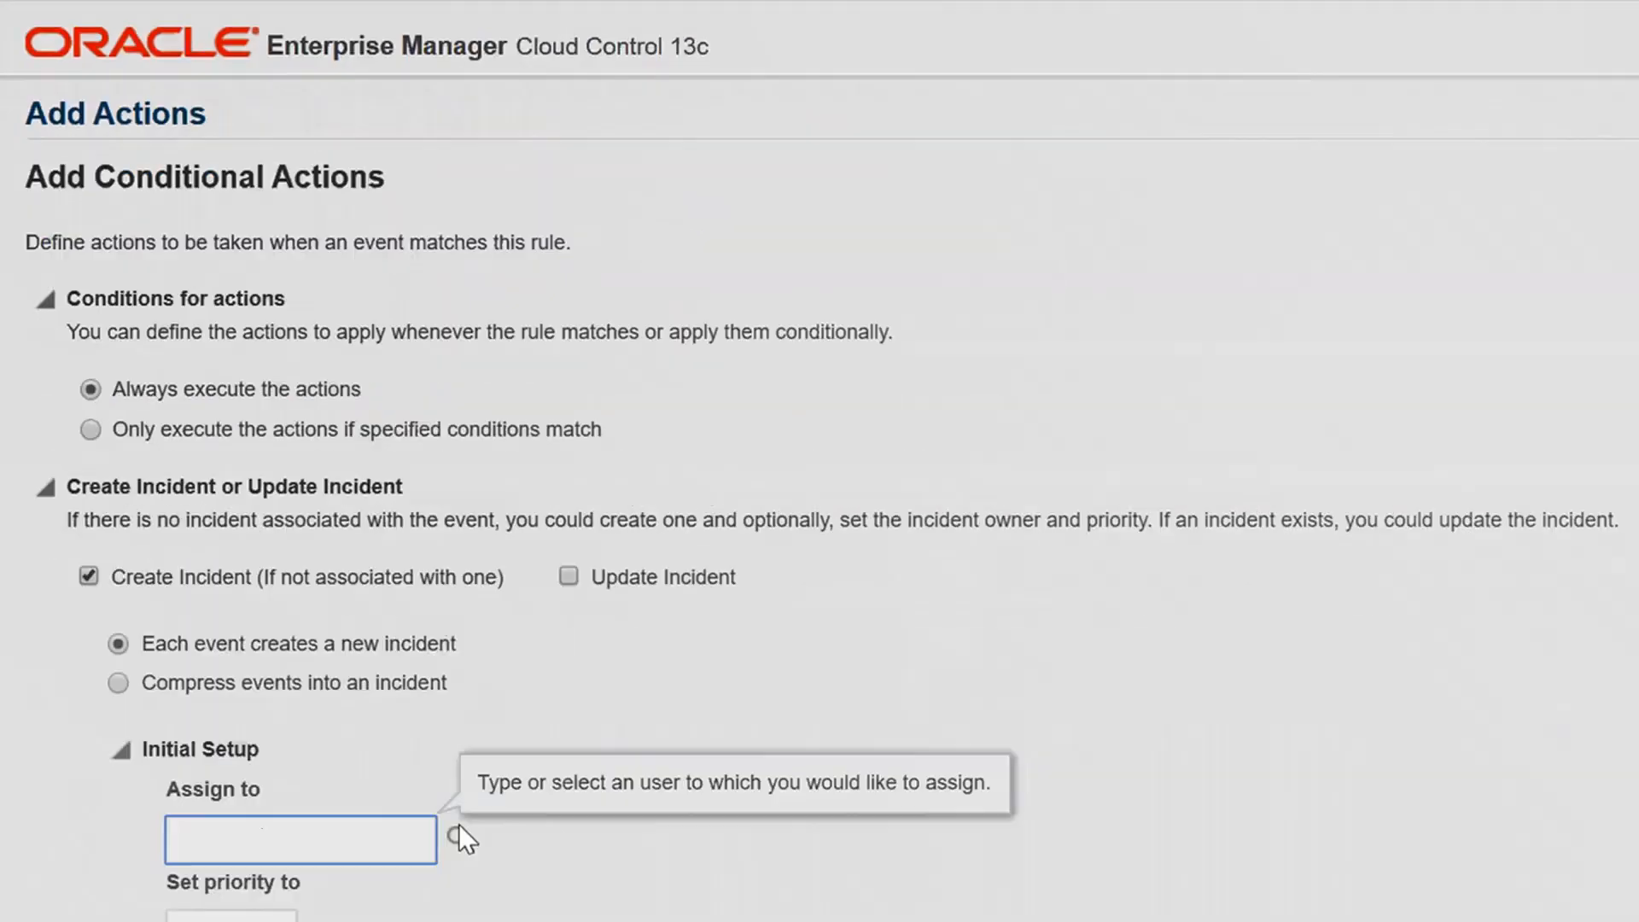
type("Smith")
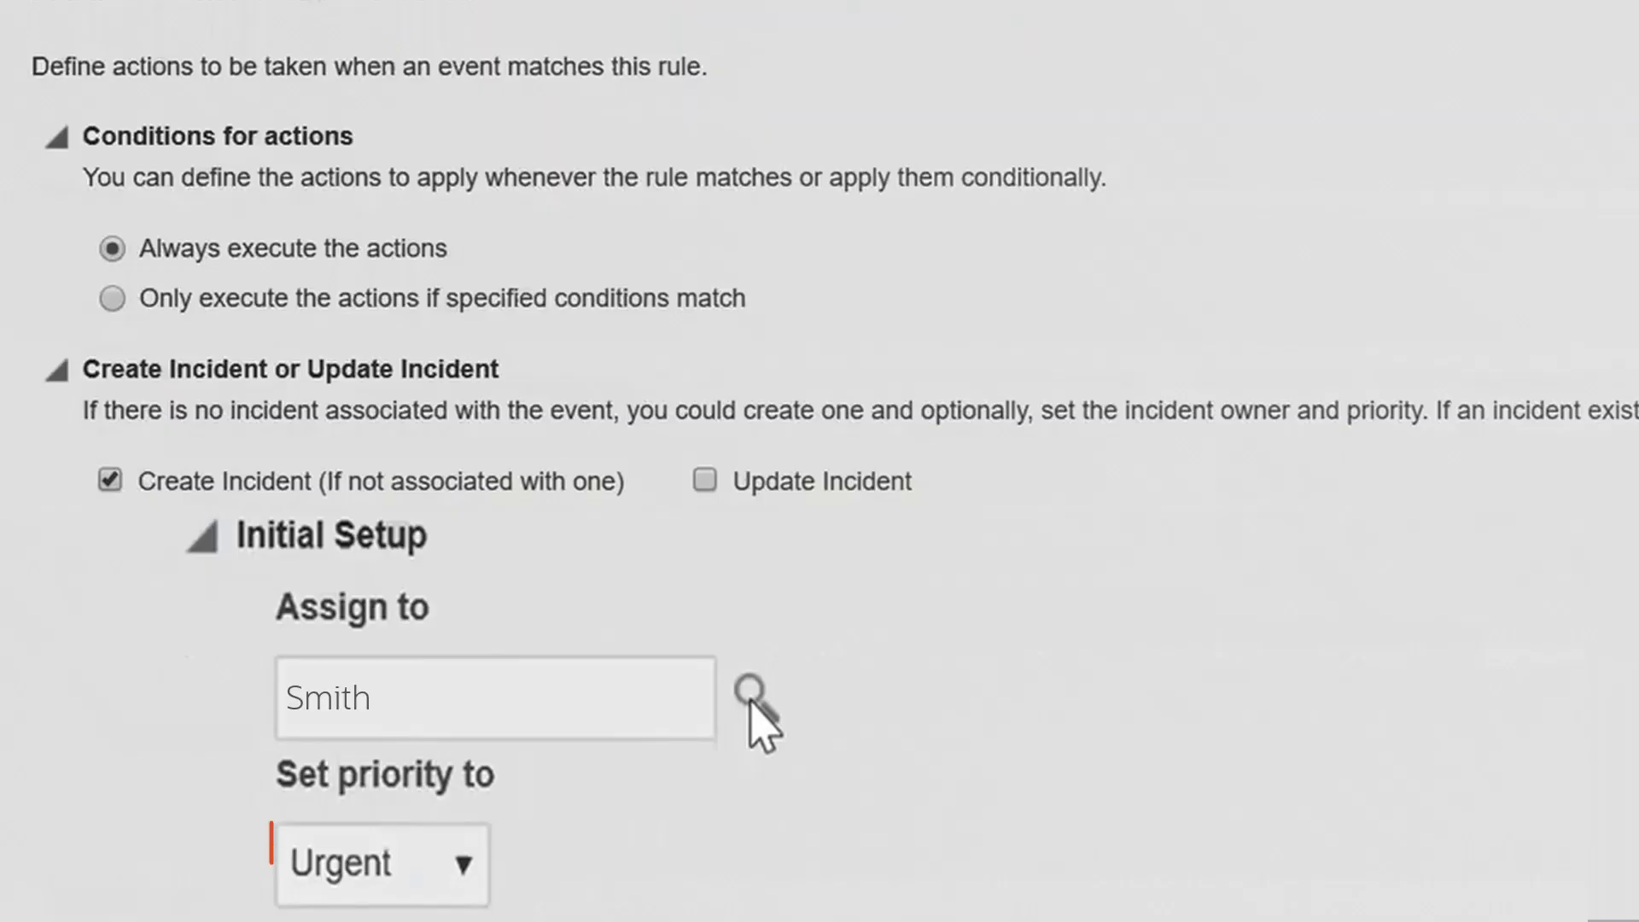
left_click(379, 863)
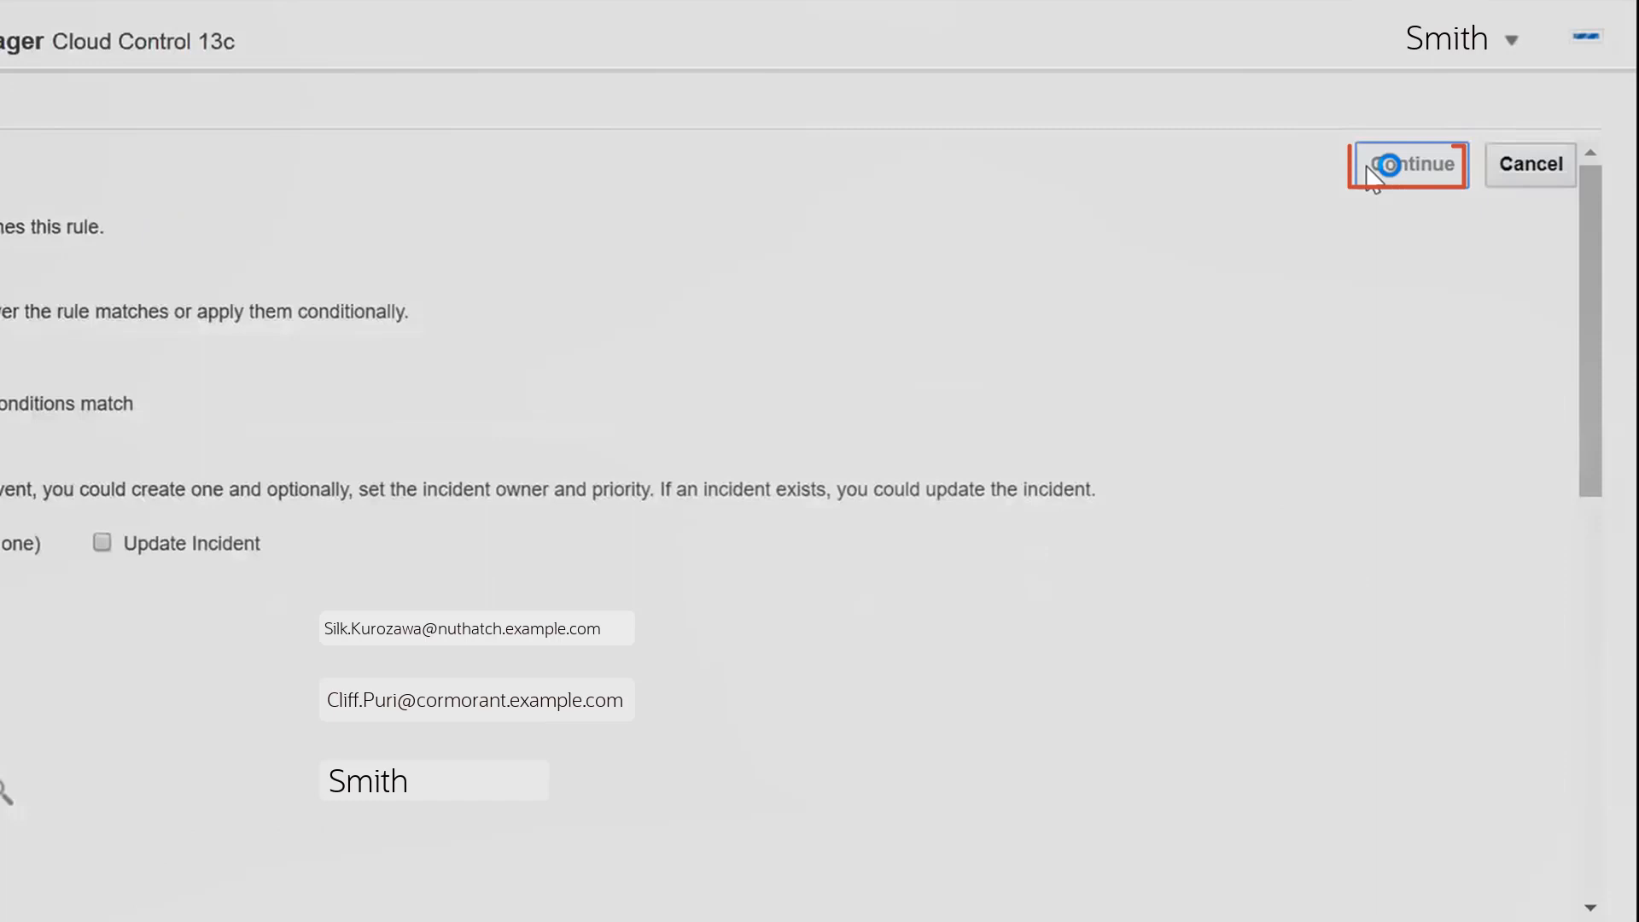
left_click(1406, 164)
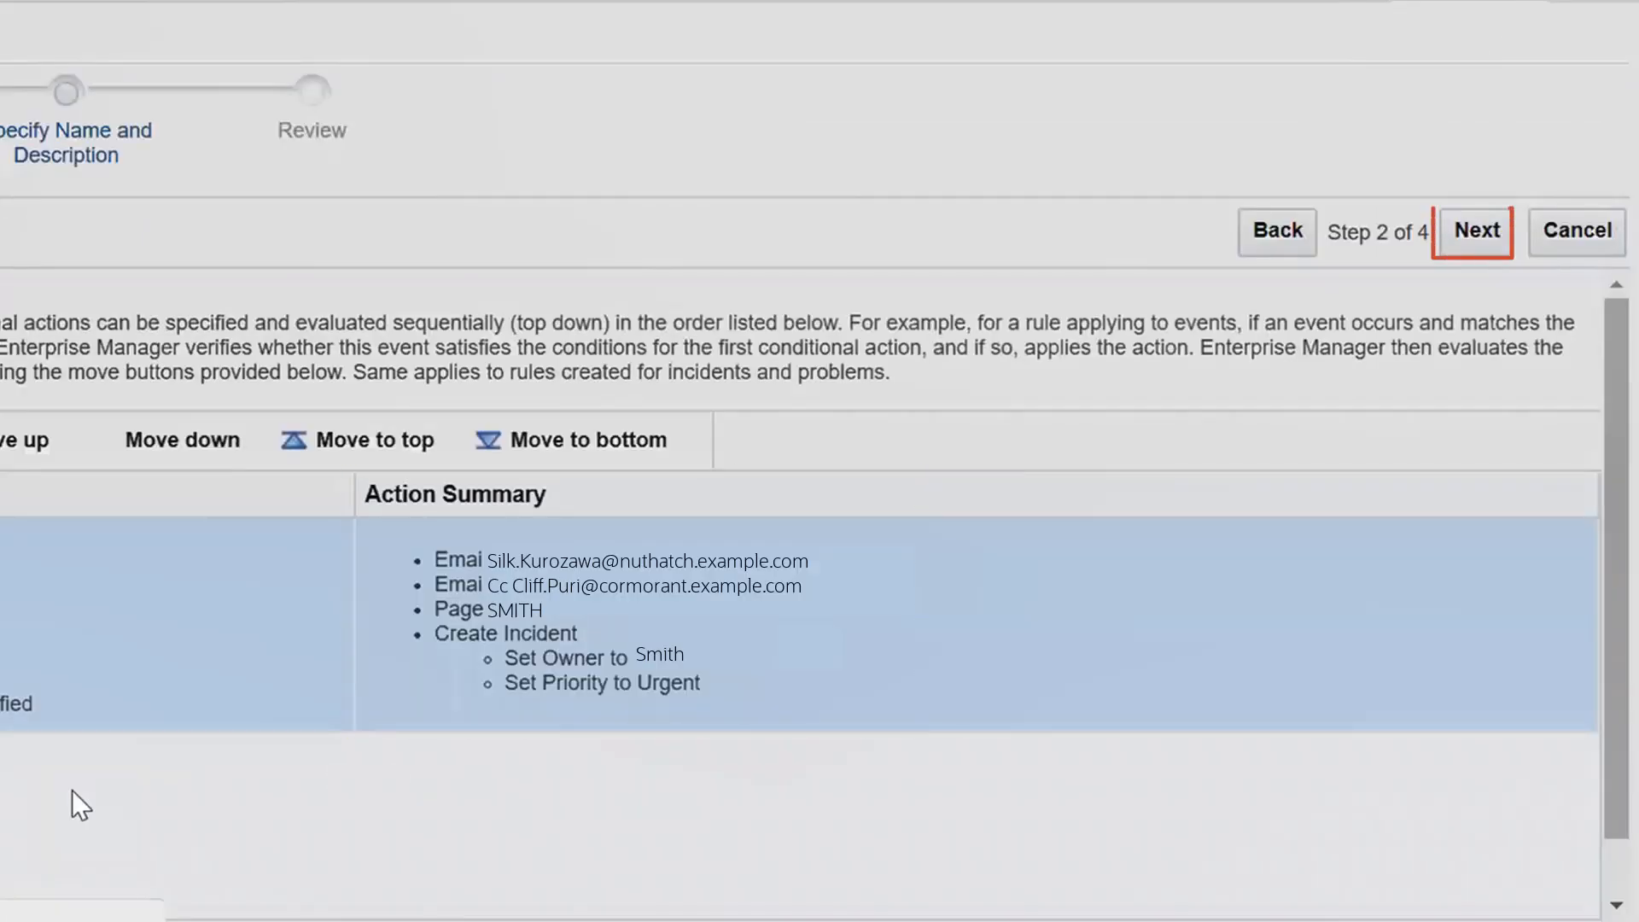
Keep the name rule 309, review it, and add it to the rule set
left_click(1475, 231)
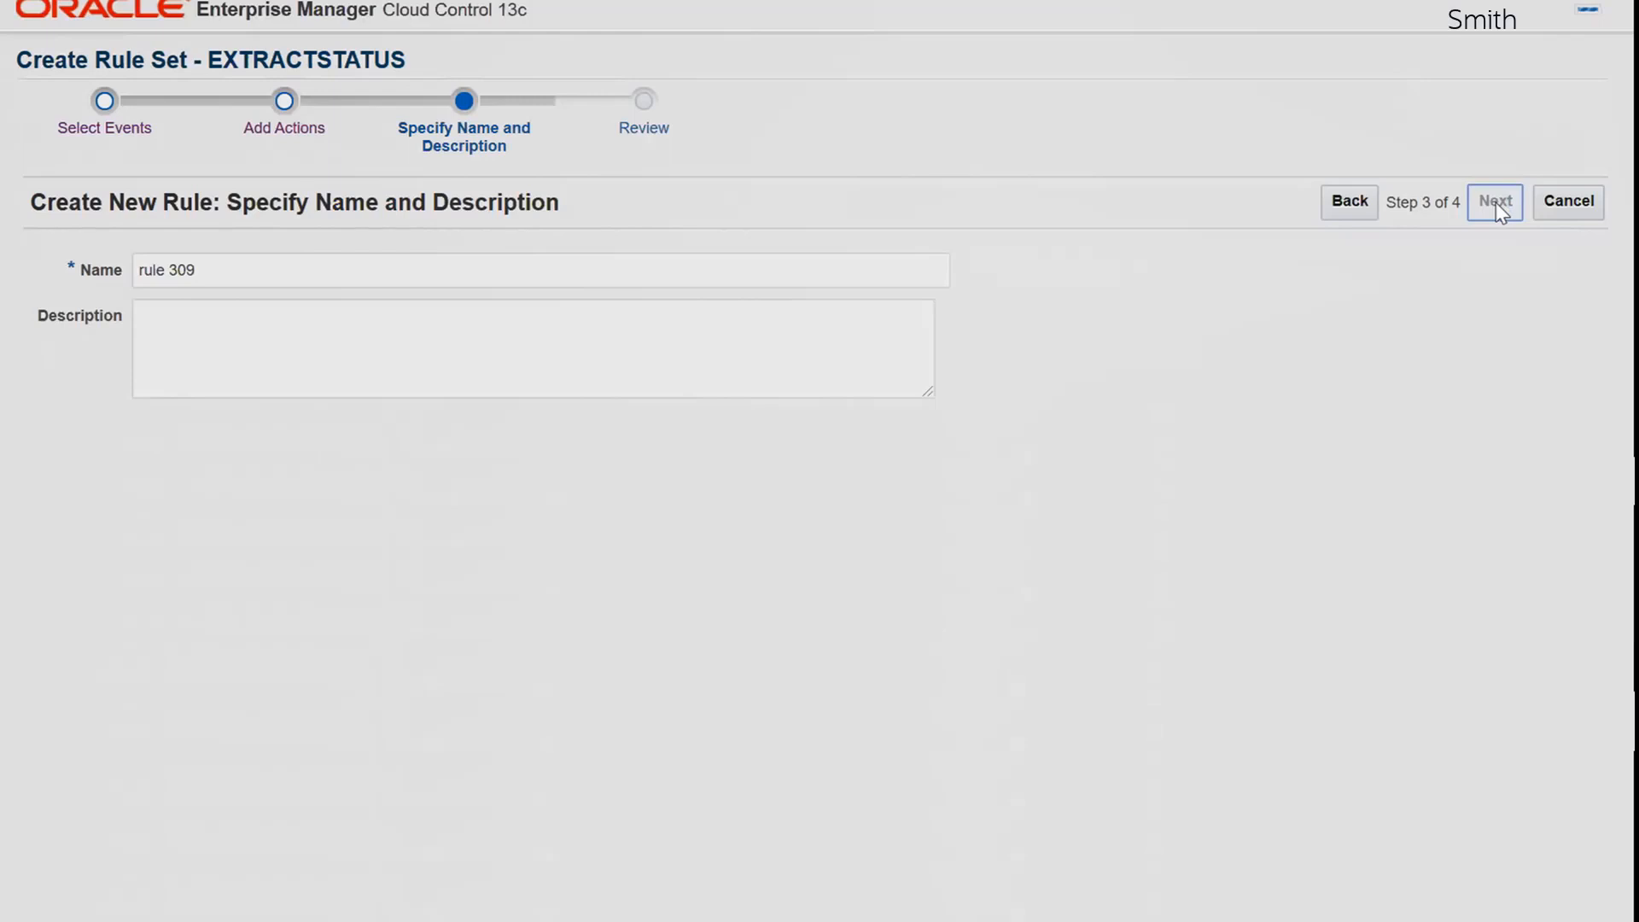
left_click(1494, 200)
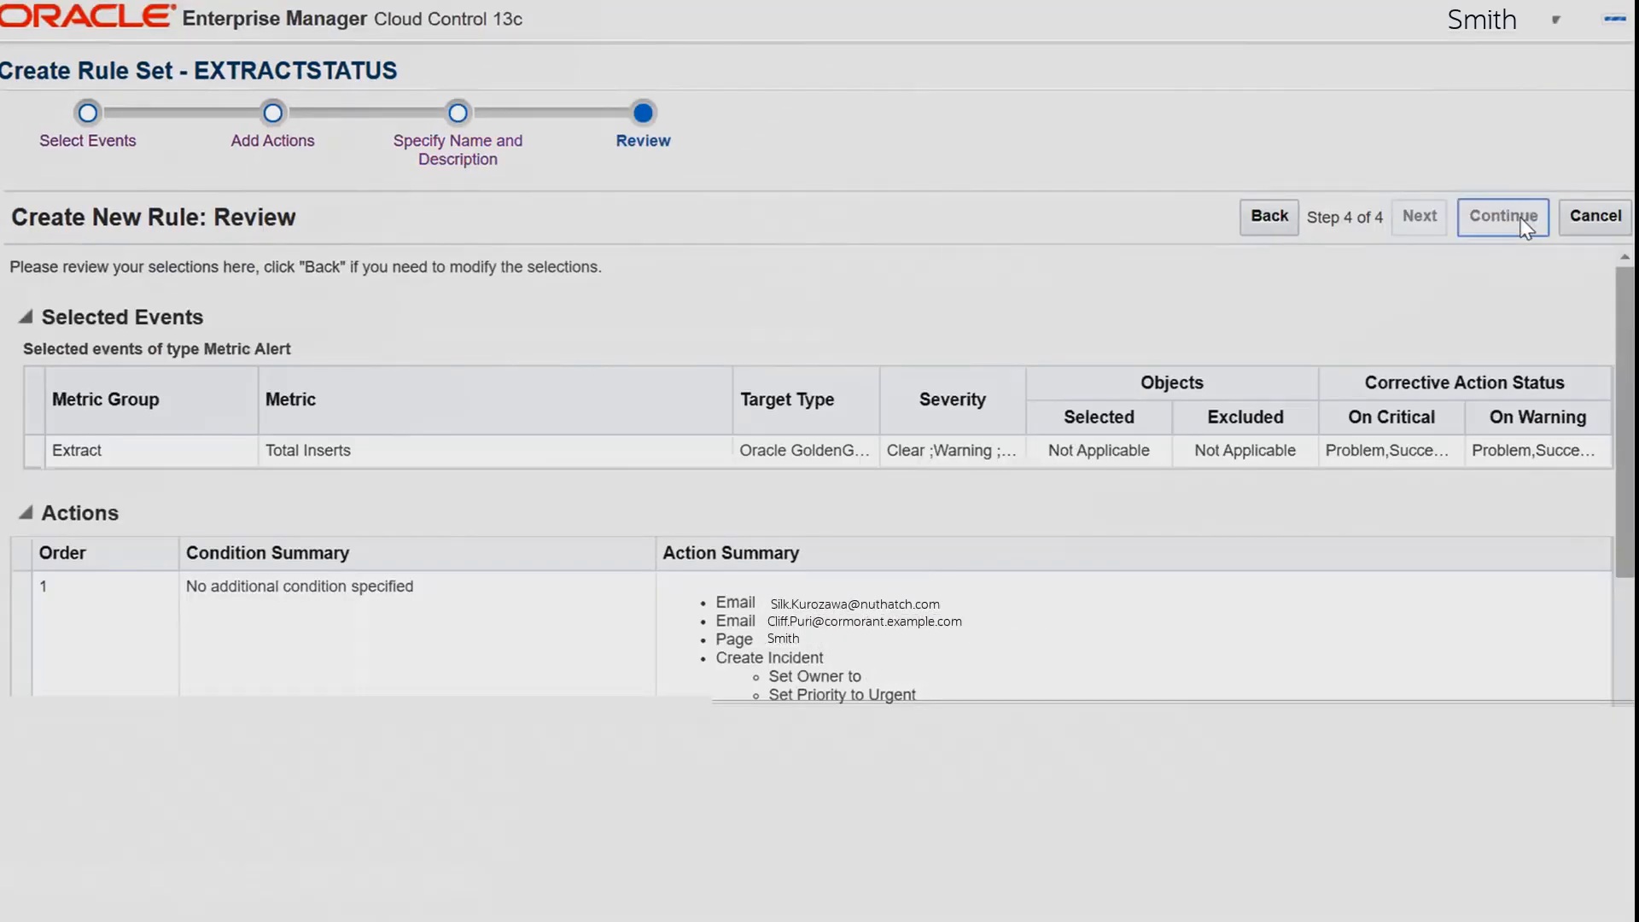
left_click(1501, 216)
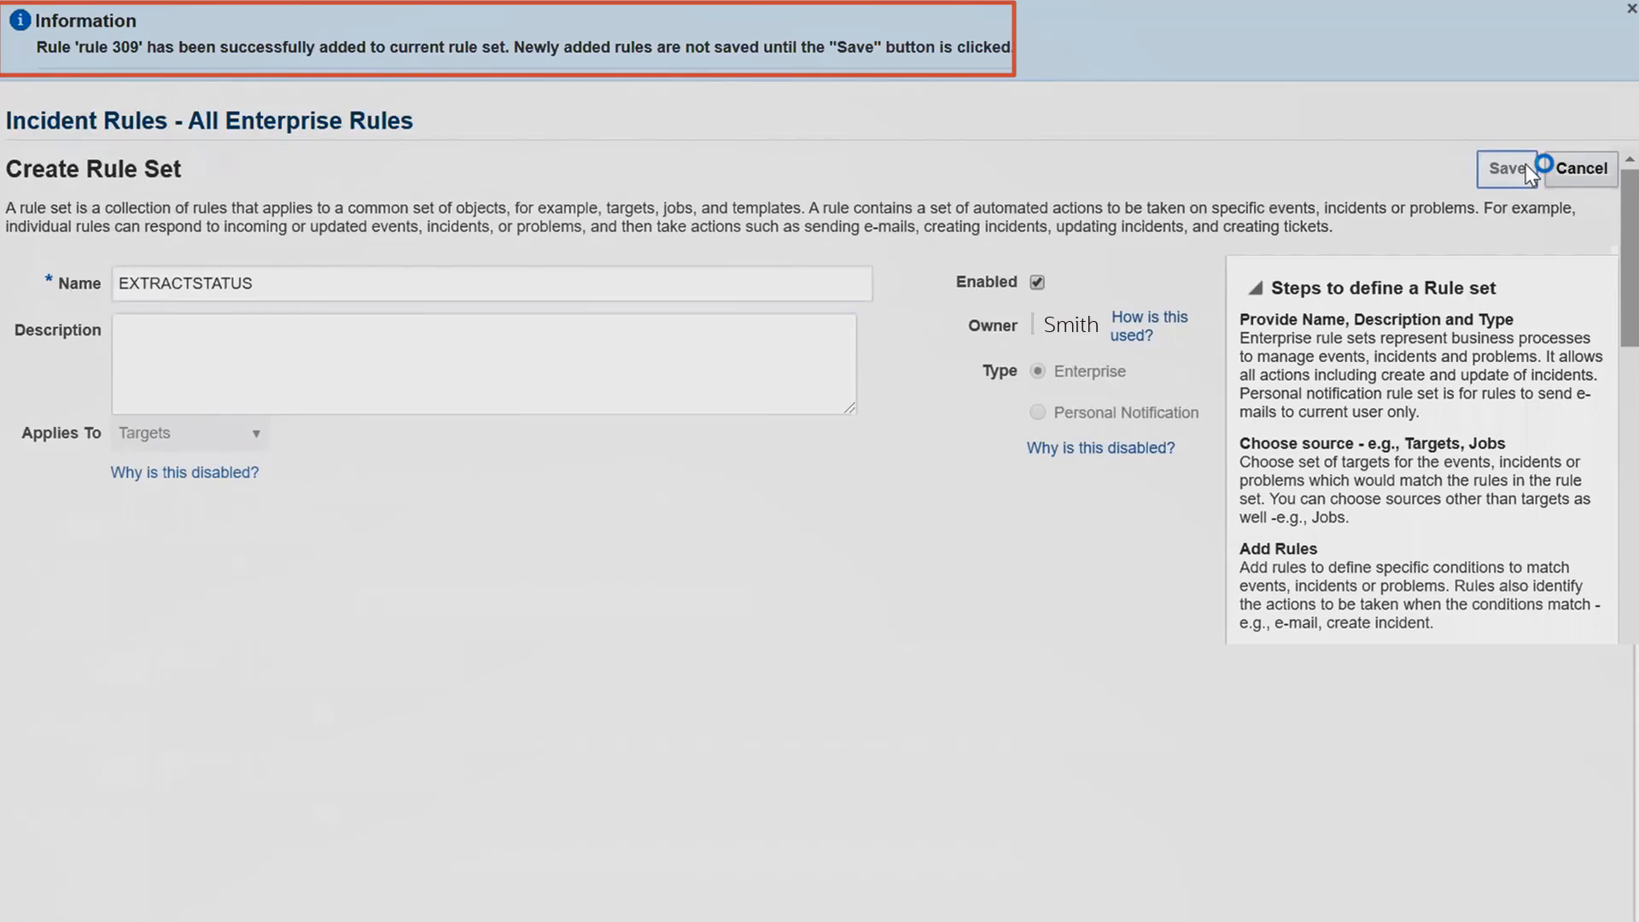
Save the EXTRACTSTATUS rule set and check it appears in the Incident Rules list
left_click(1506, 168)
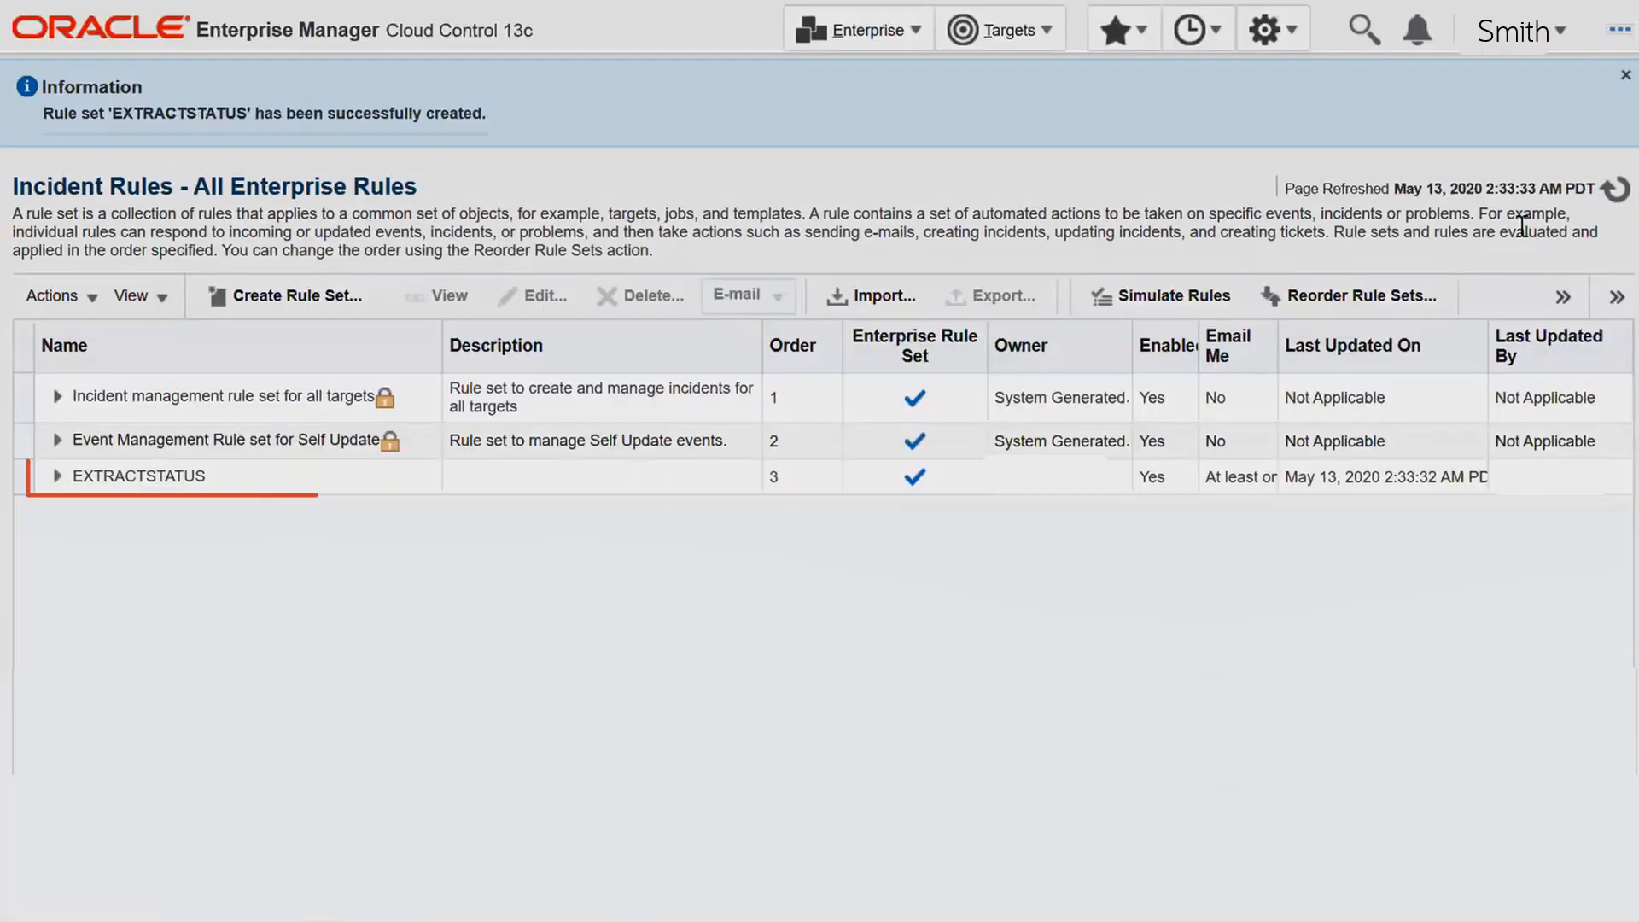
left_click(138, 476)
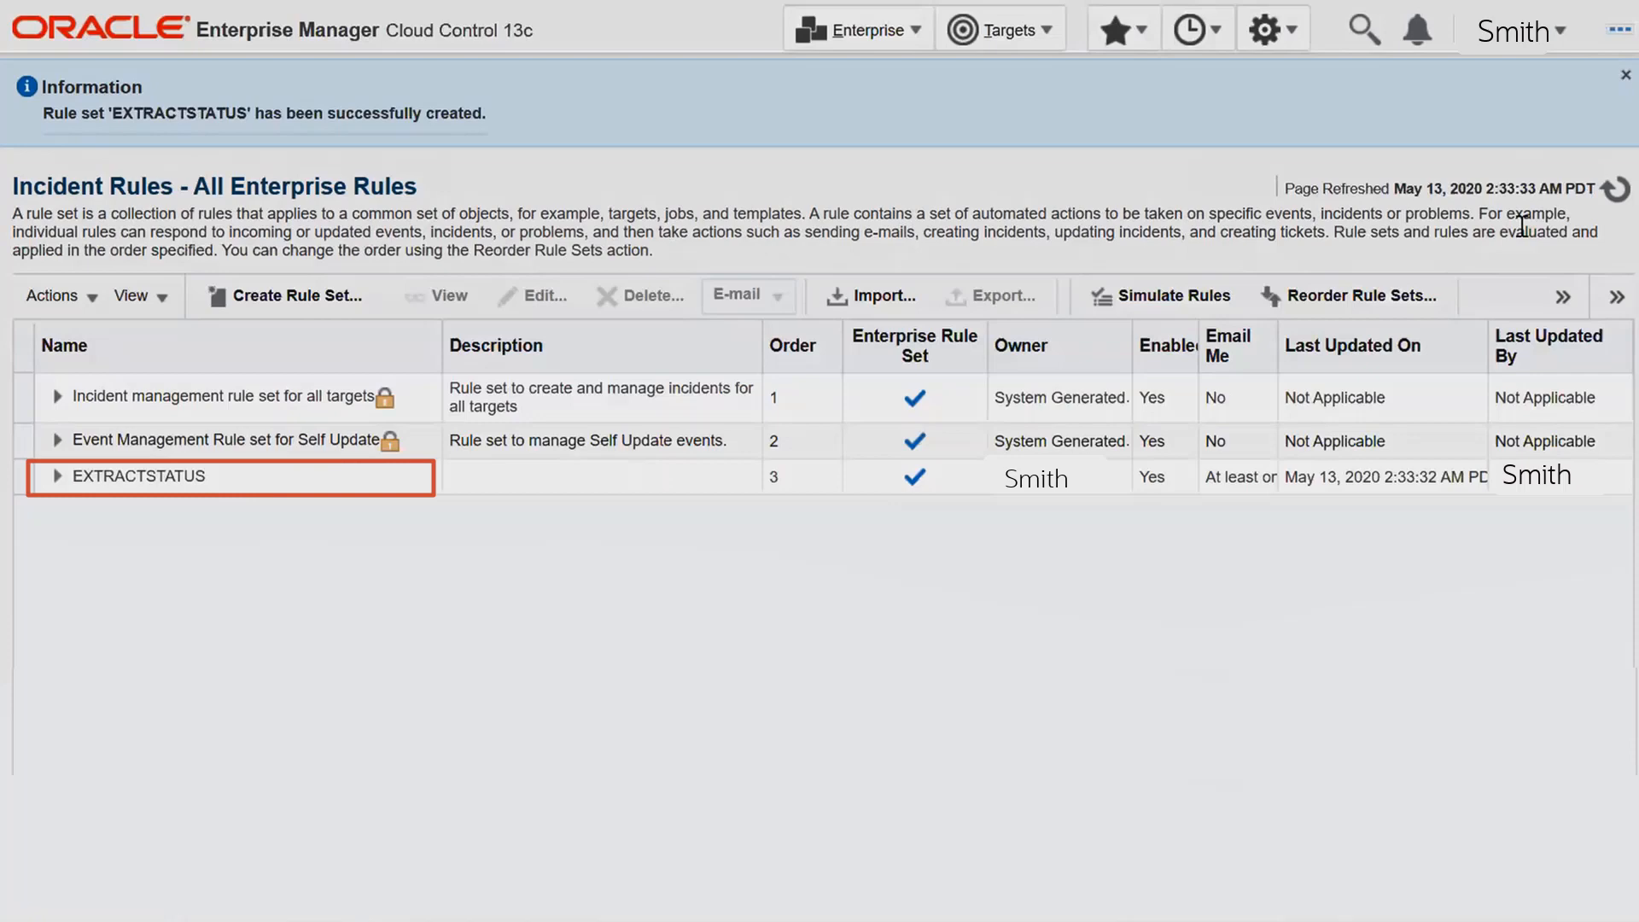